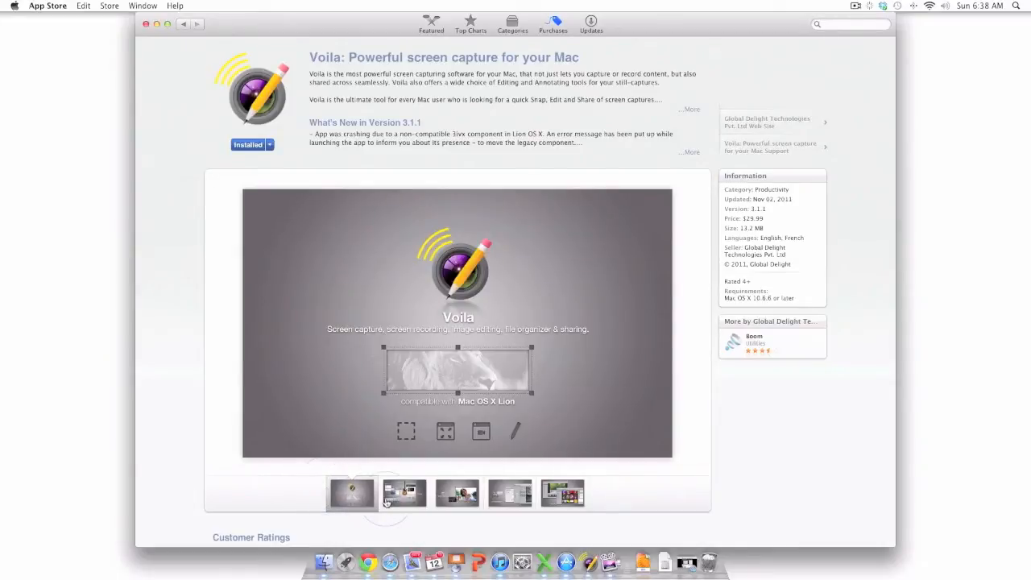
Browse the capture, screen recording, Annotate & Share and final screenshots on Voila's App Store page.
click(404, 493)
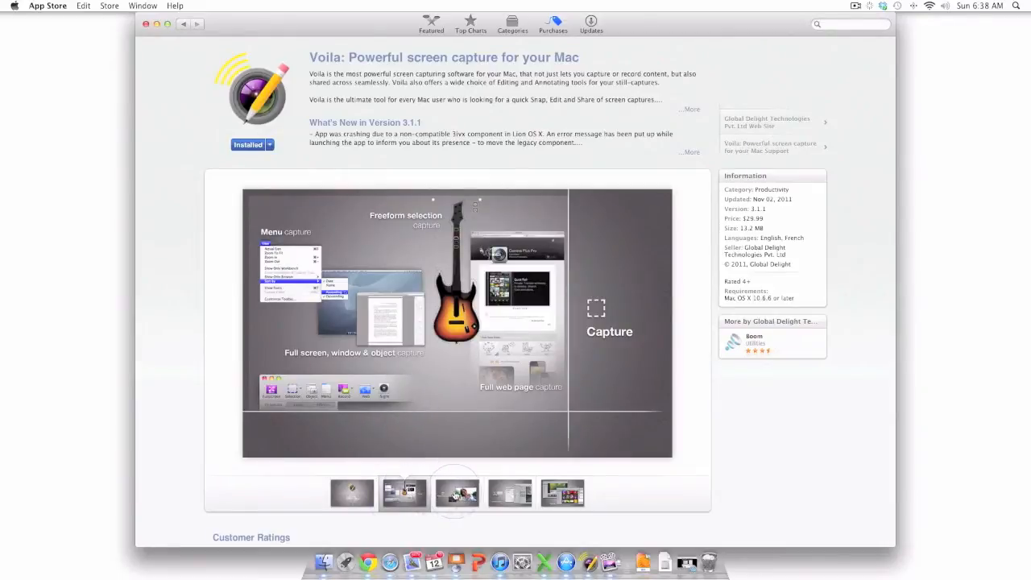
click(457, 492)
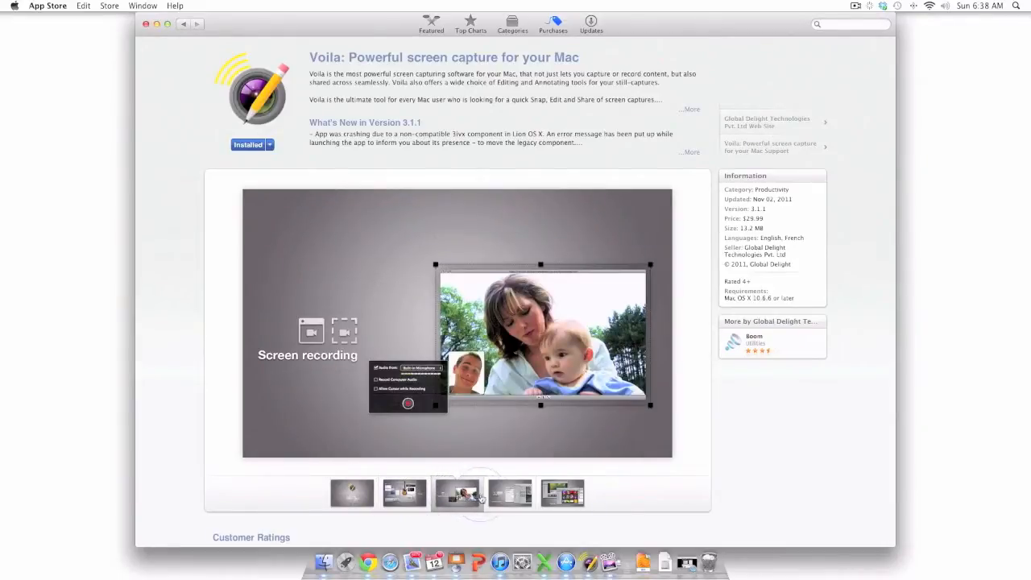
click(509, 493)
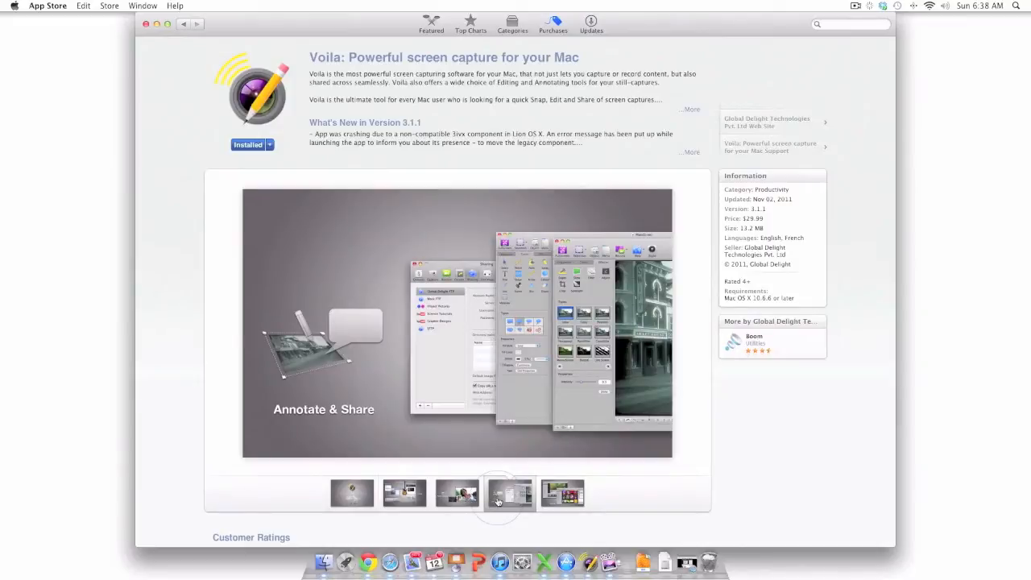
click(561, 492)
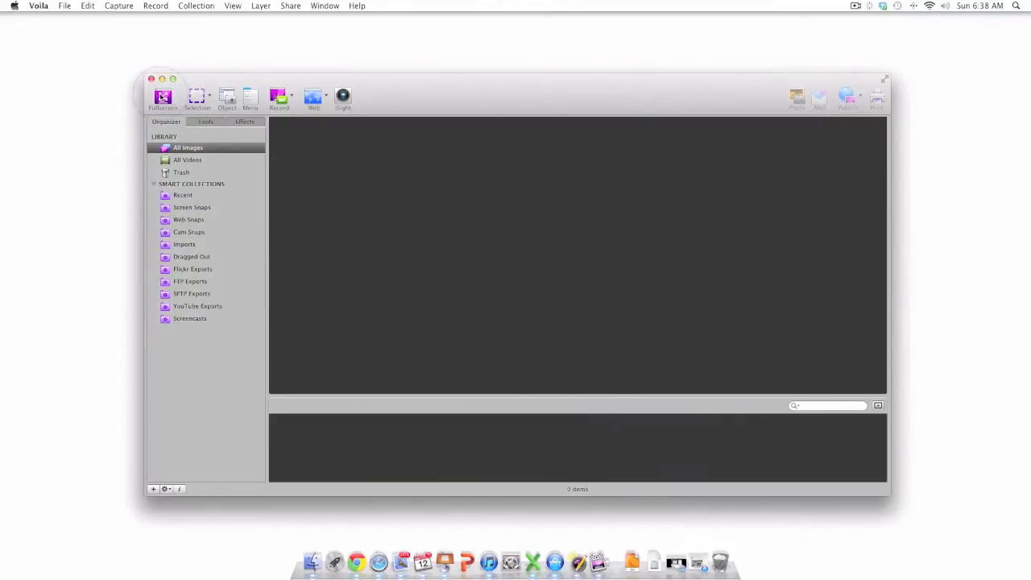
mouse_move(198, 96)
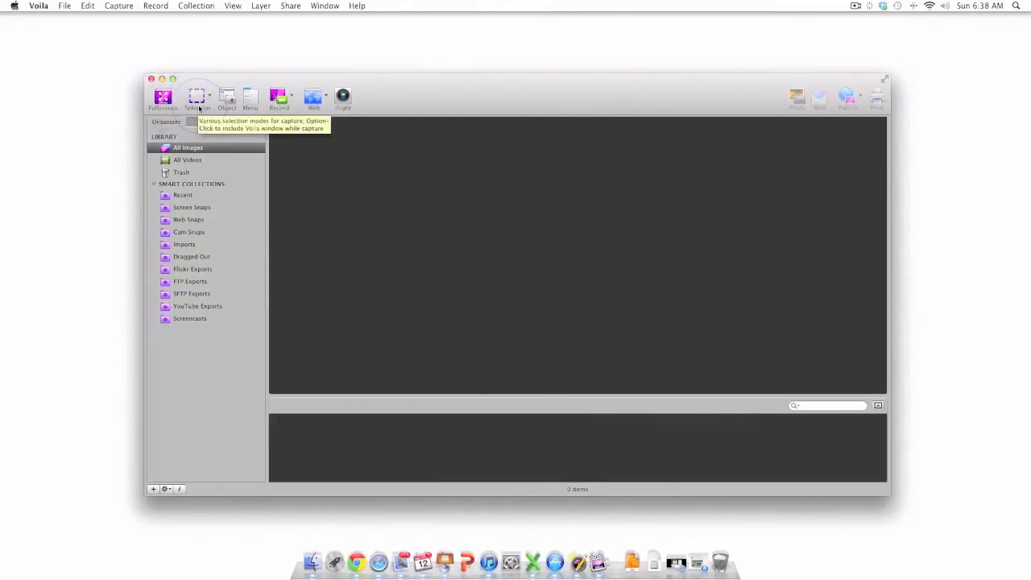
mouse_move(250, 97)
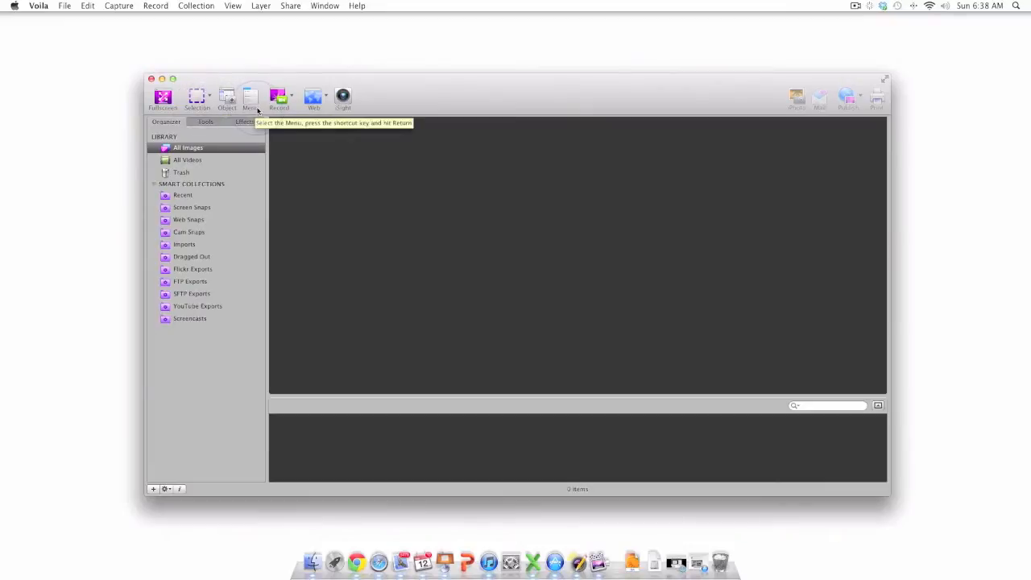
mouse_move(342, 98)
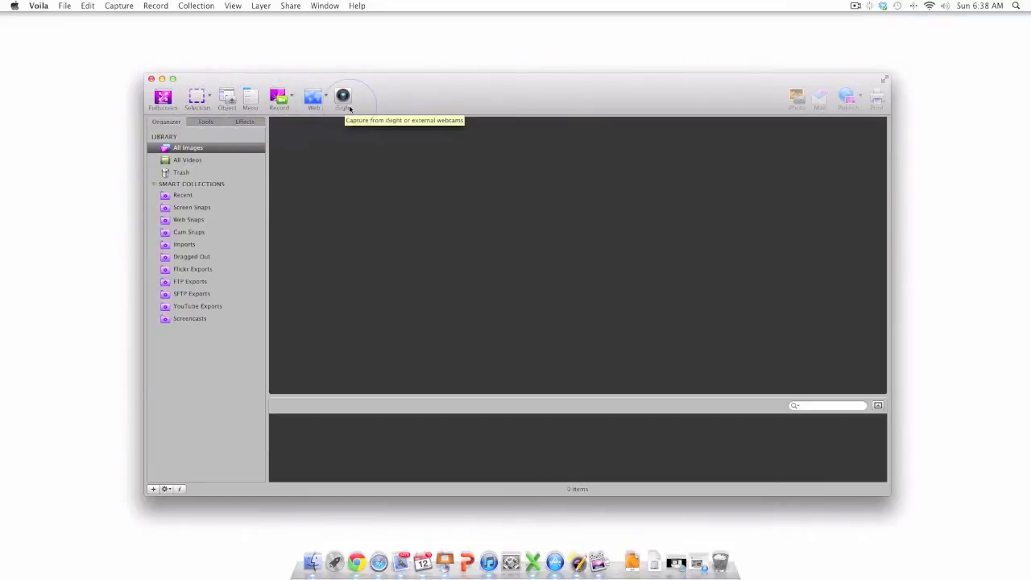
mouse_move(149, 112)
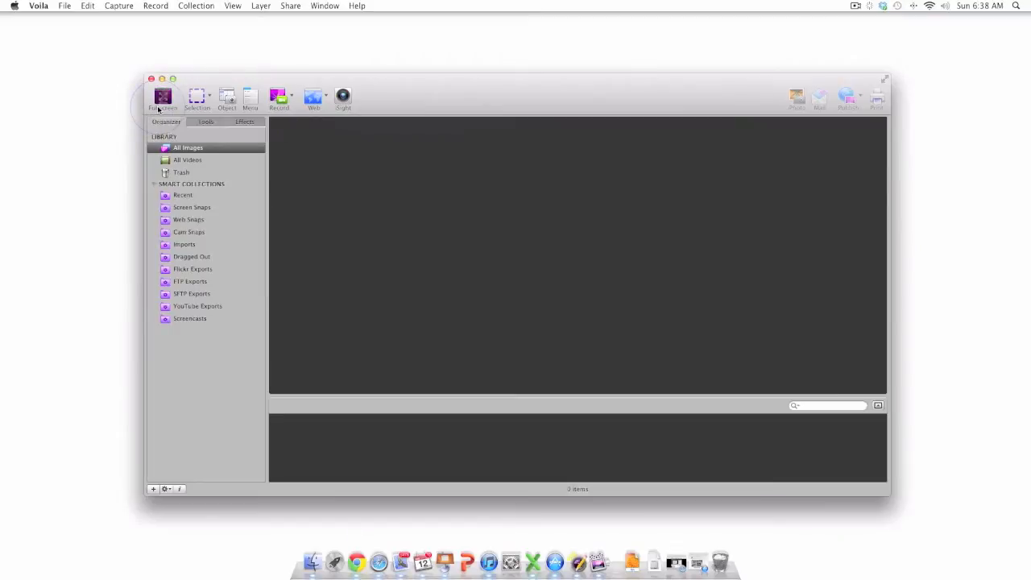
Take a full-screen capture of the desktop with Voila's Fullscreen button.
click(163, 97)
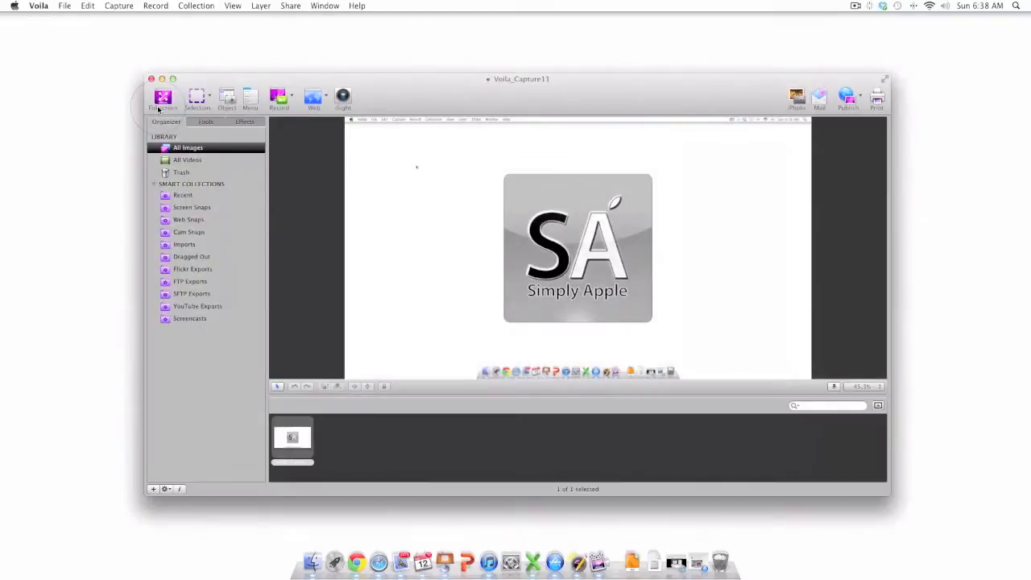
mouse_move(363, 297)
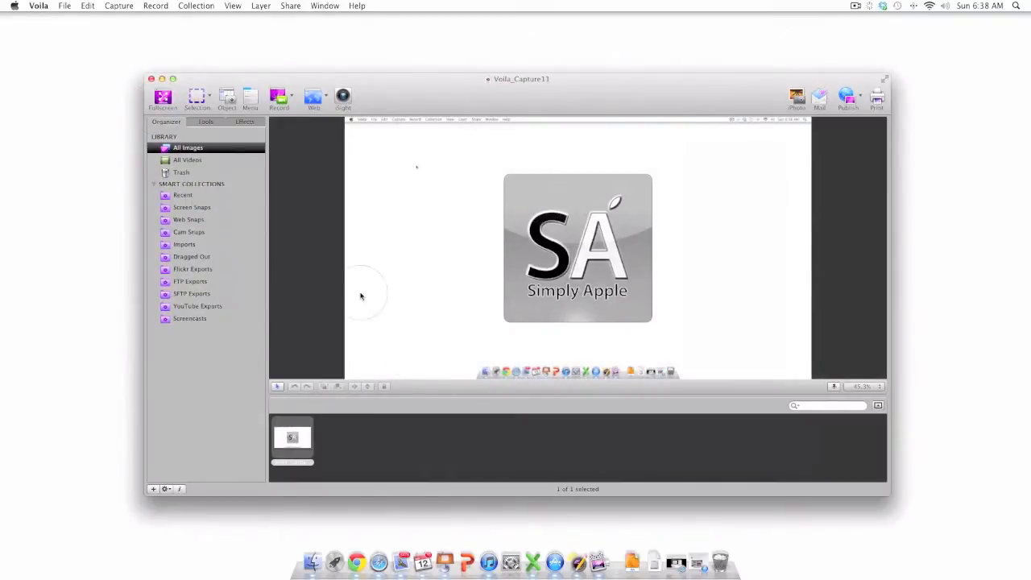
mouse_move(209, 95)
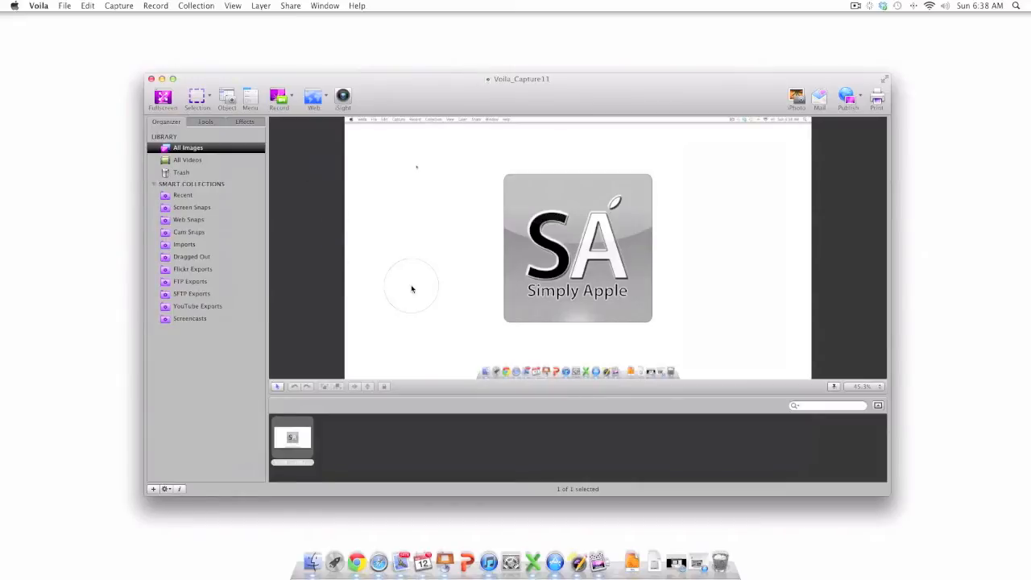
mouse_move(702, 553)
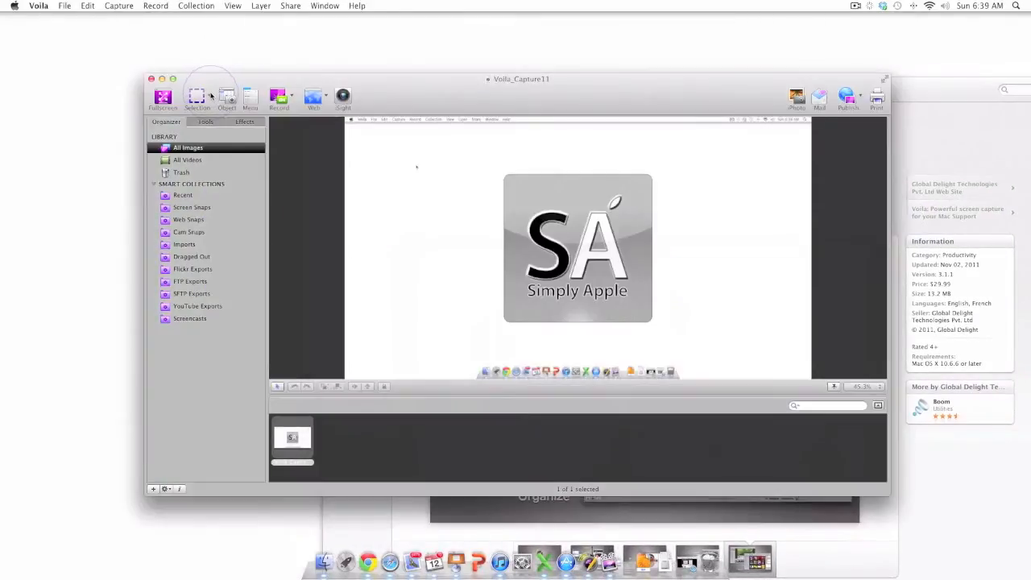
Set Voila's capture selection shape to Circle.
click(197, 97)
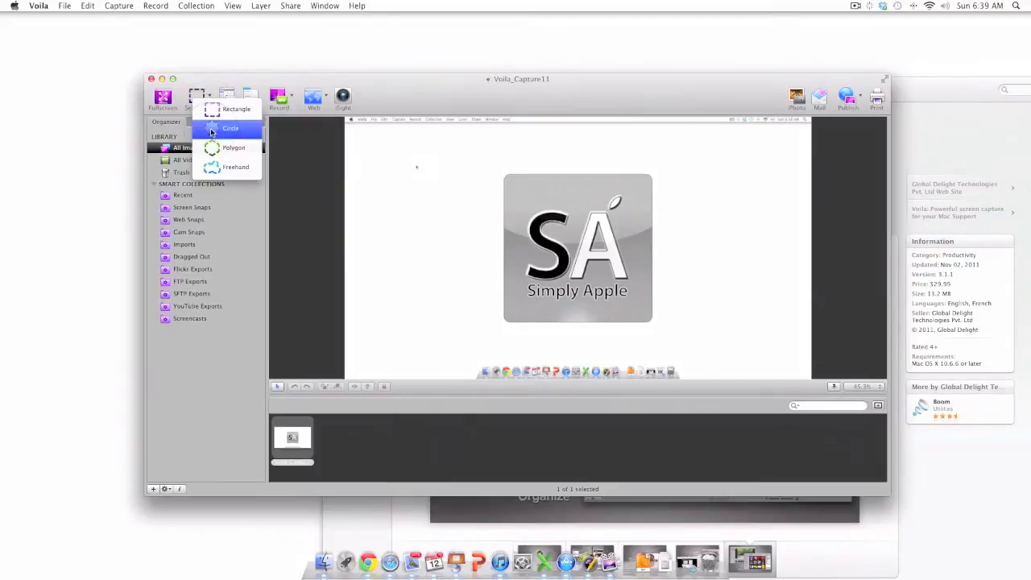
click(231, 128)
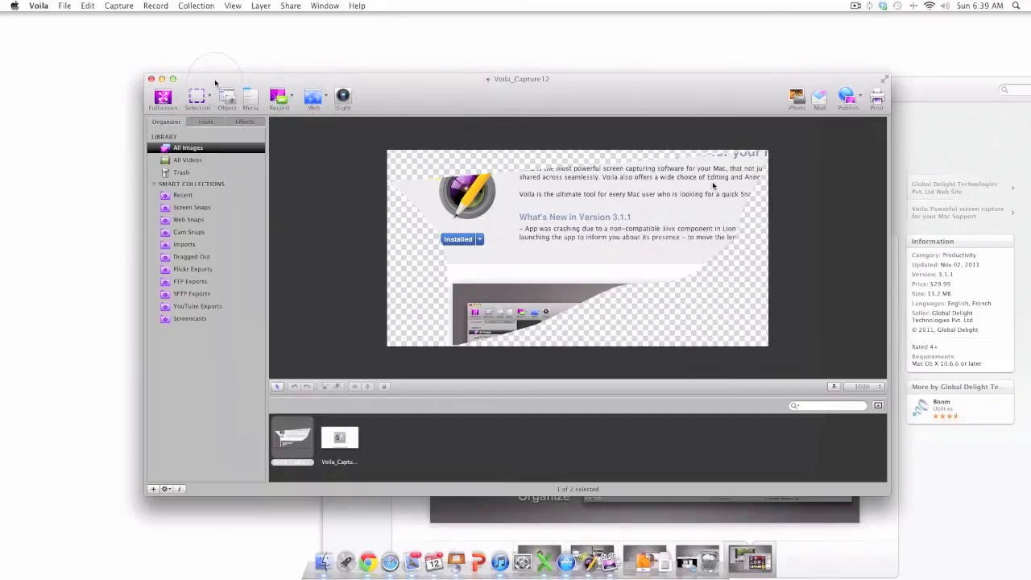
Switch Voila's capture selection shape to Rectangle.
click(198, 96)
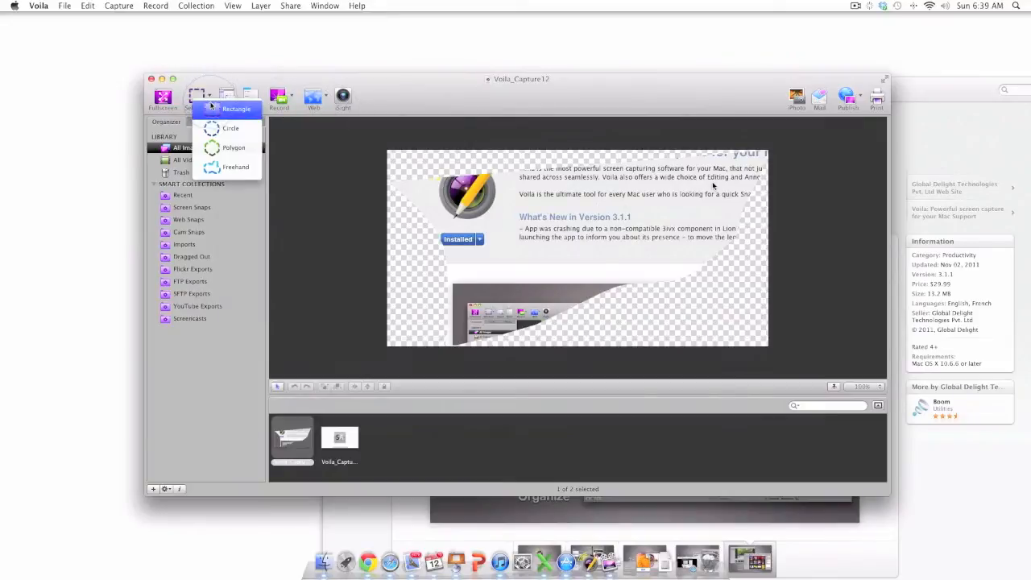
click(236, 109)
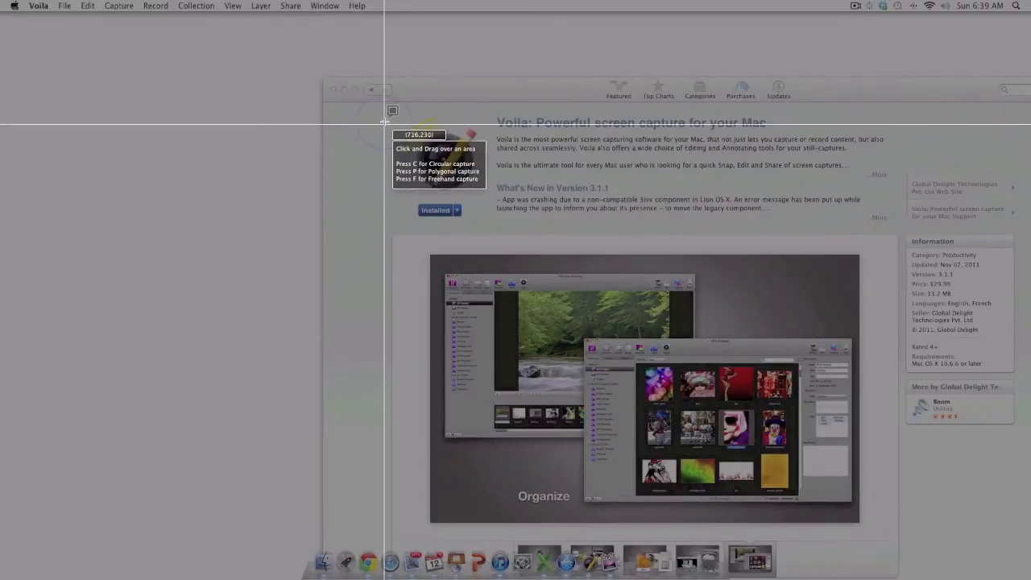
mouse_move(391, 111)
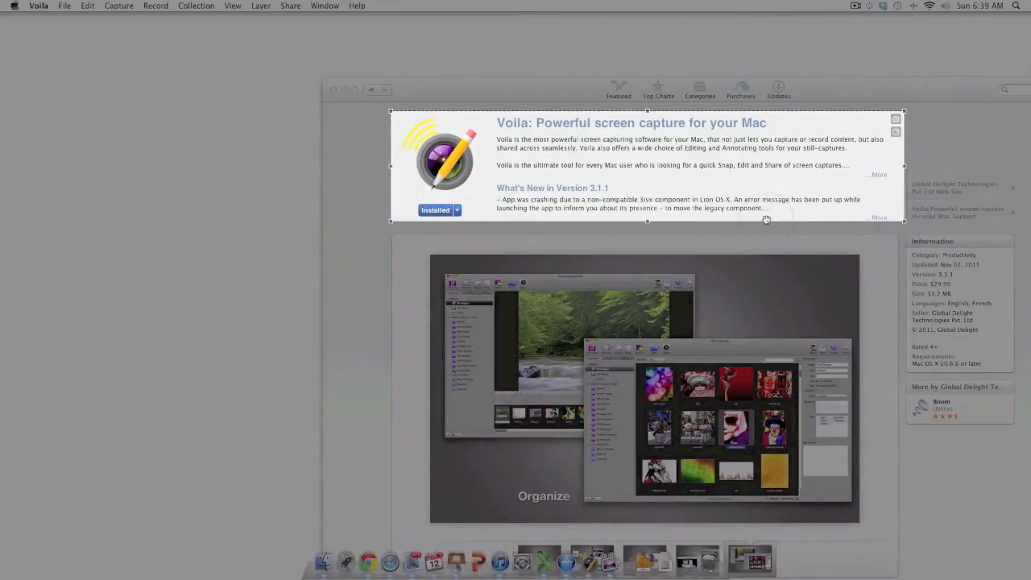
mouse_move(644, 220)
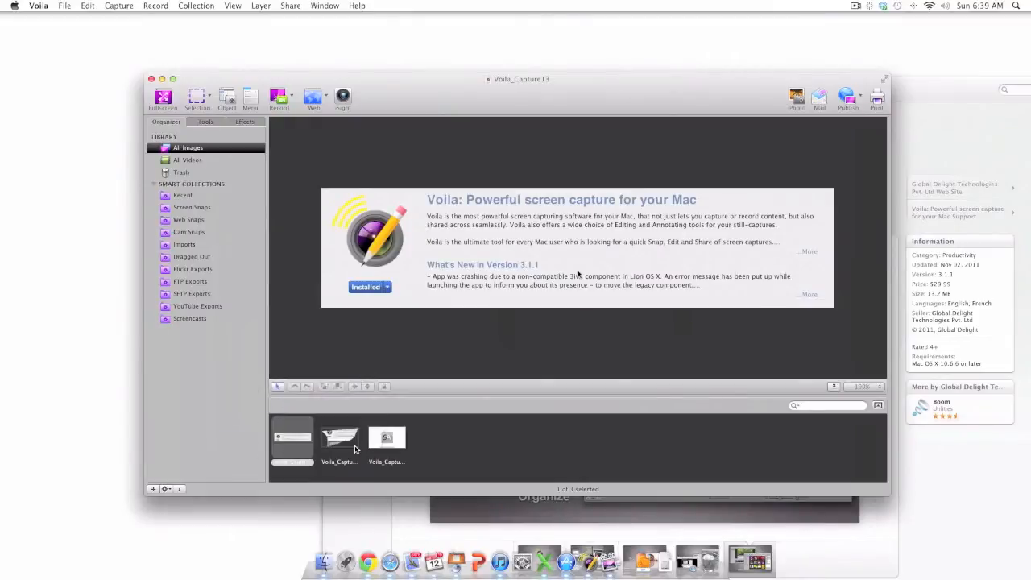
mouse_move(277, 96)
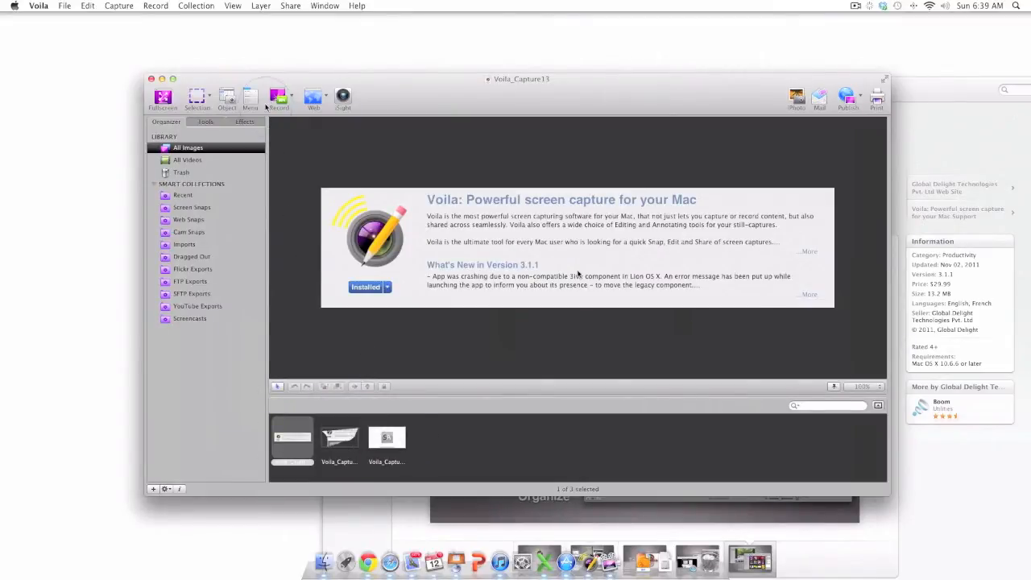
mouse_move(227, 96)
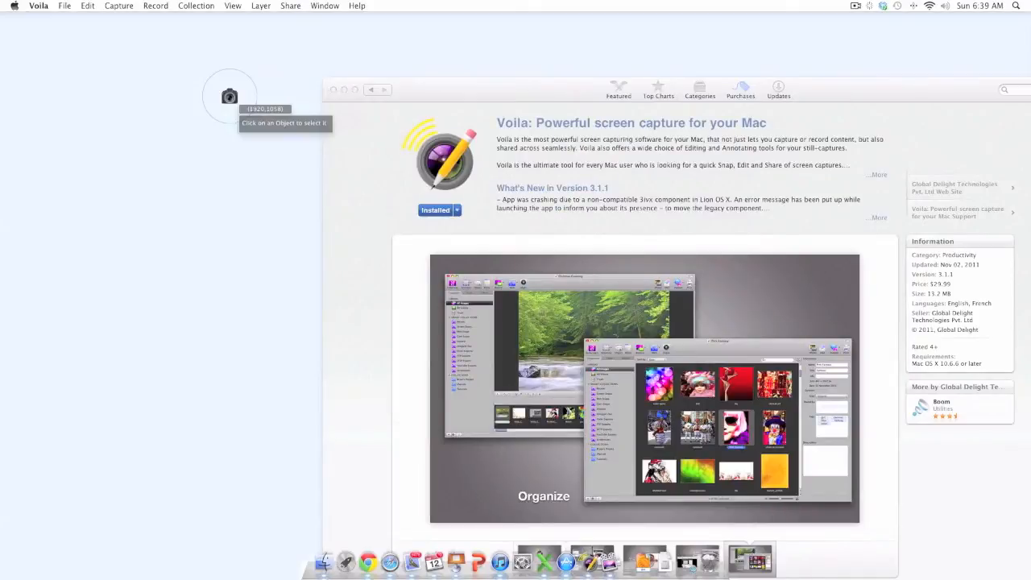
mouse_move(203, 97)
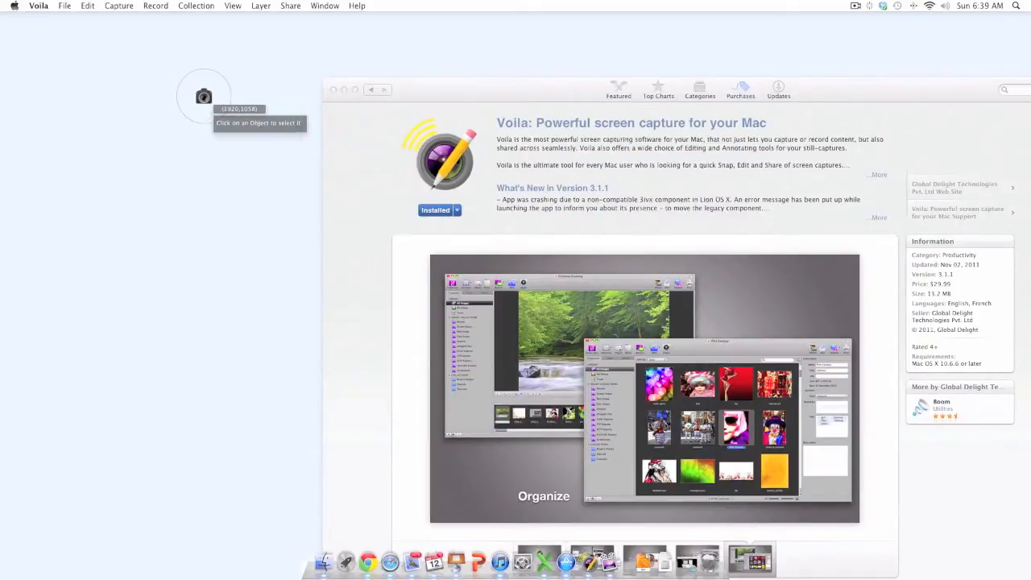
mouse_move(243, 137)
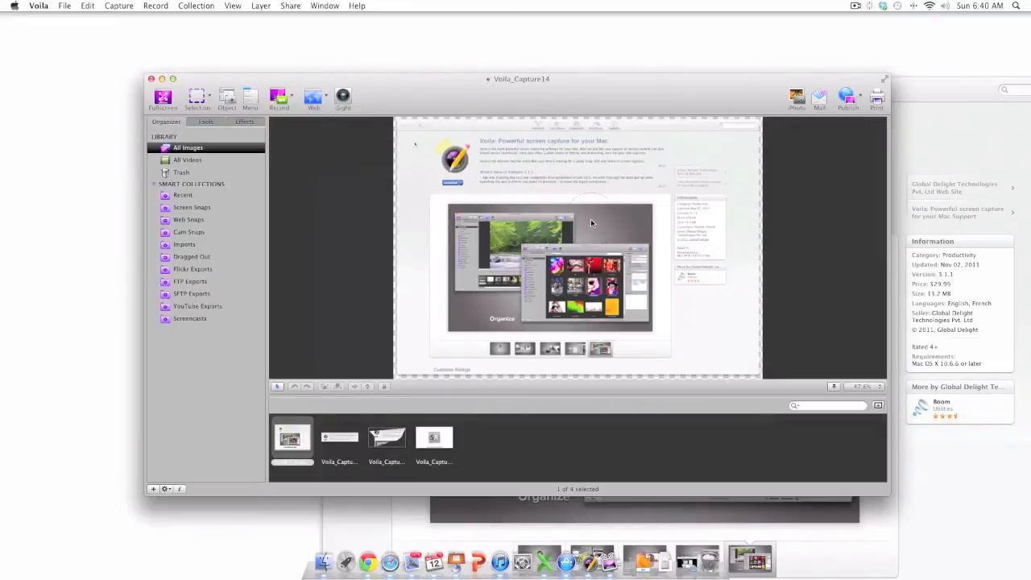
mouse_move(593, 227)
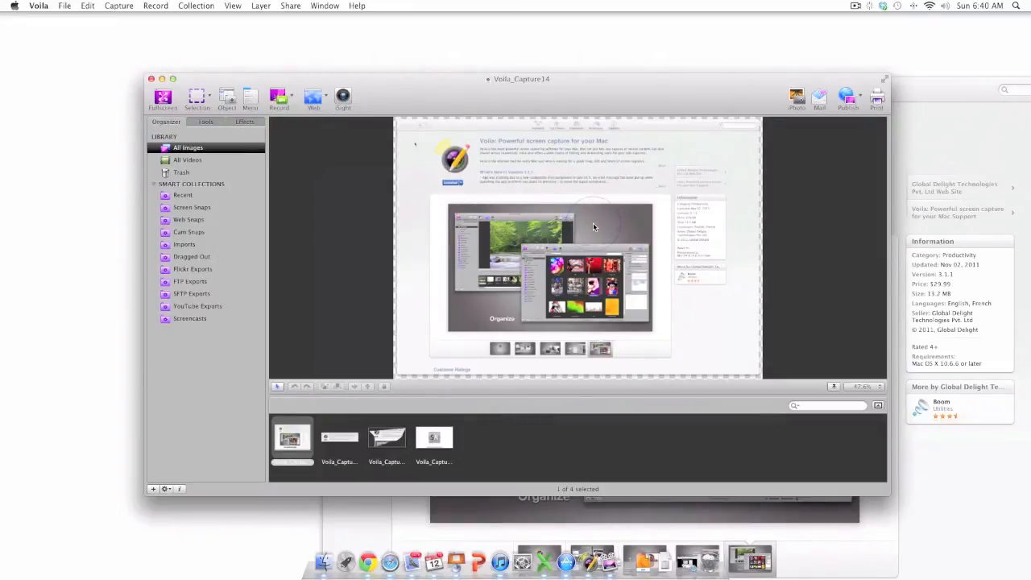
mouse_move(256, 95)
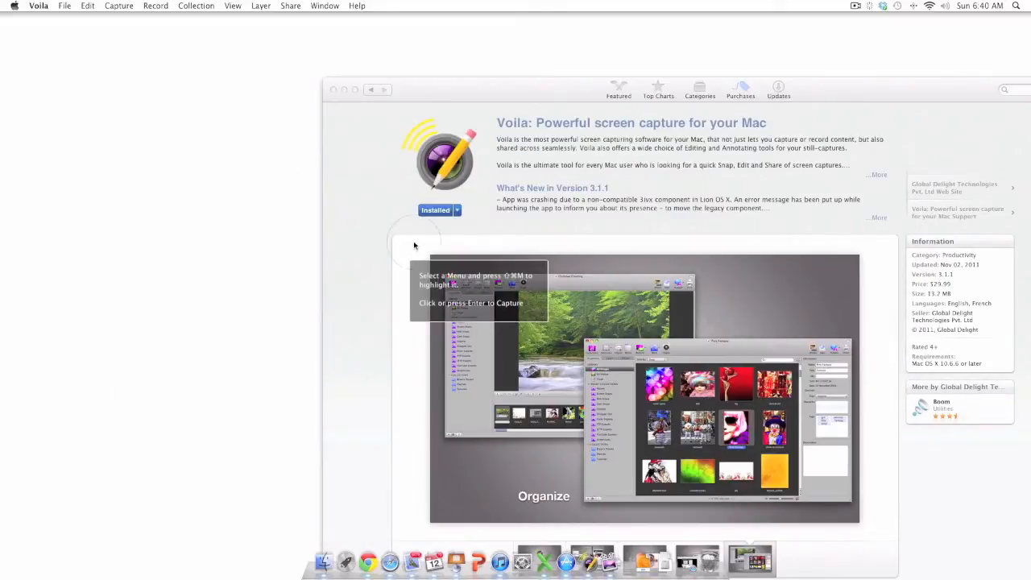
mouse_move(421, 260)
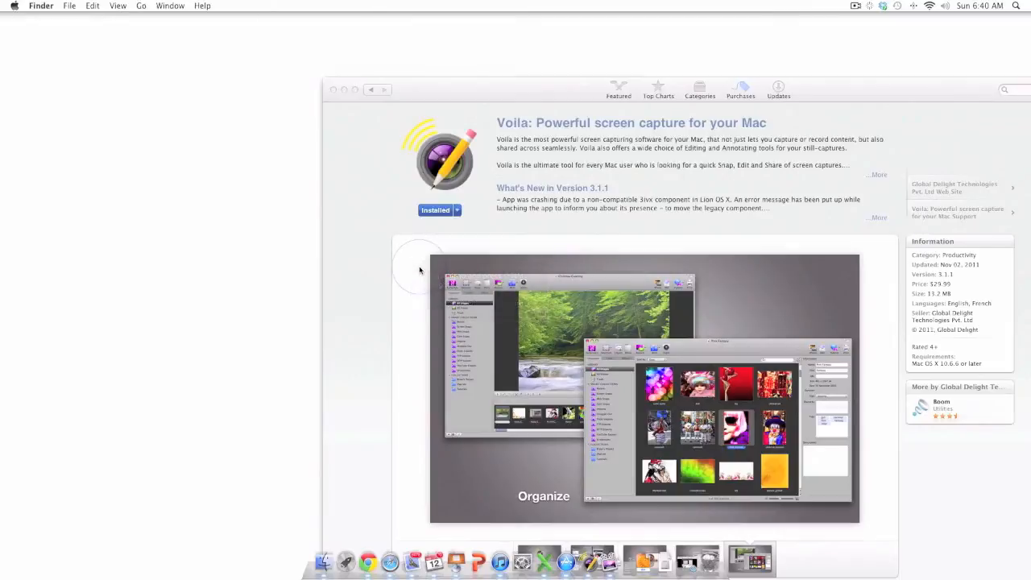
mouse_move(72, 20)
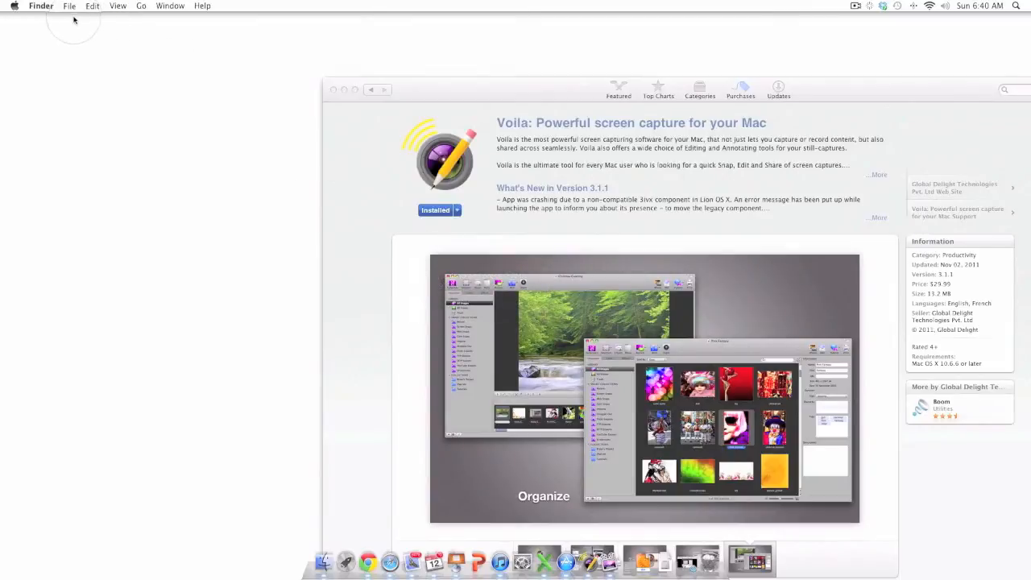
click(70, 5)
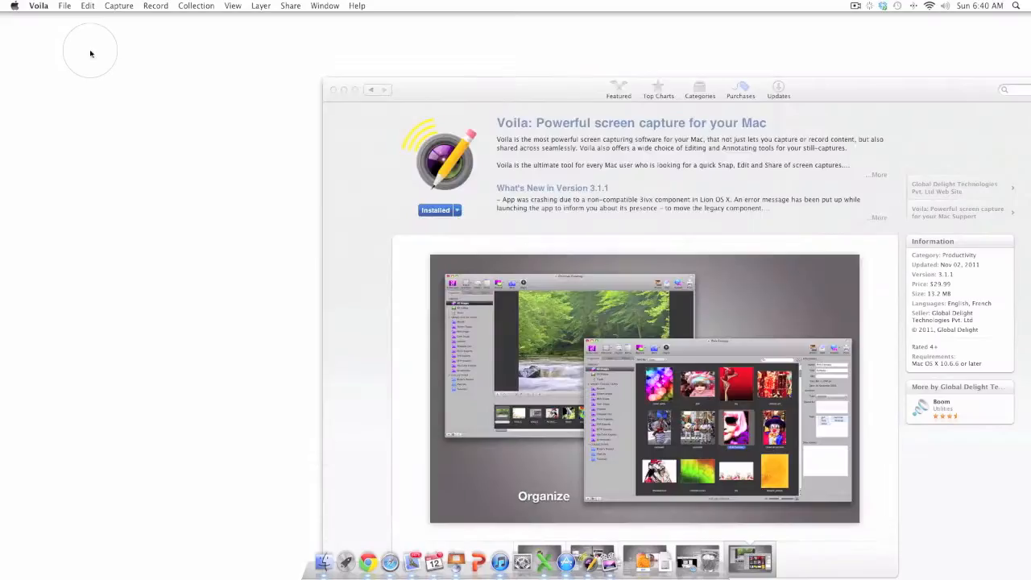
click(522, 121)
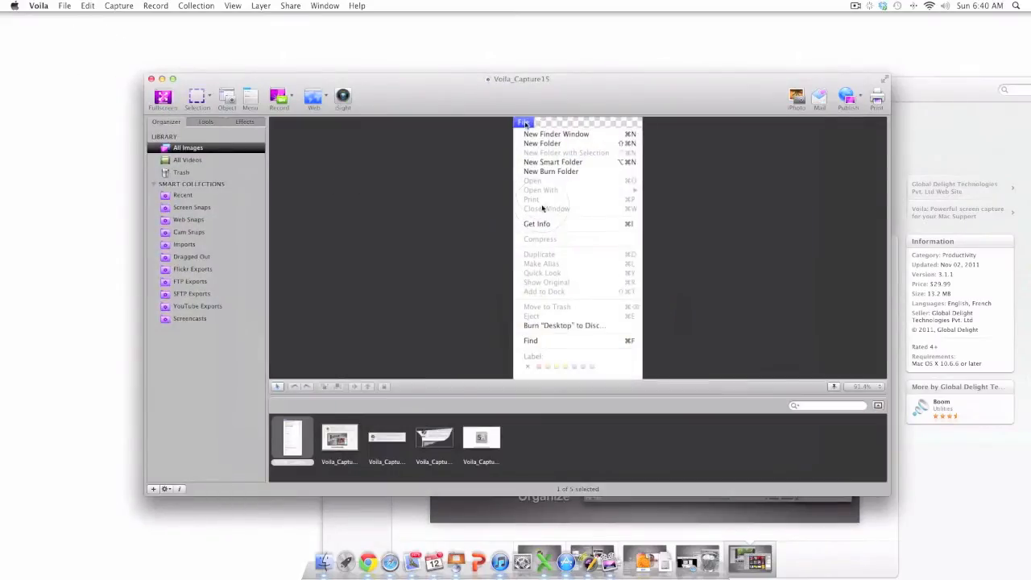
mouse_move(550, 282)
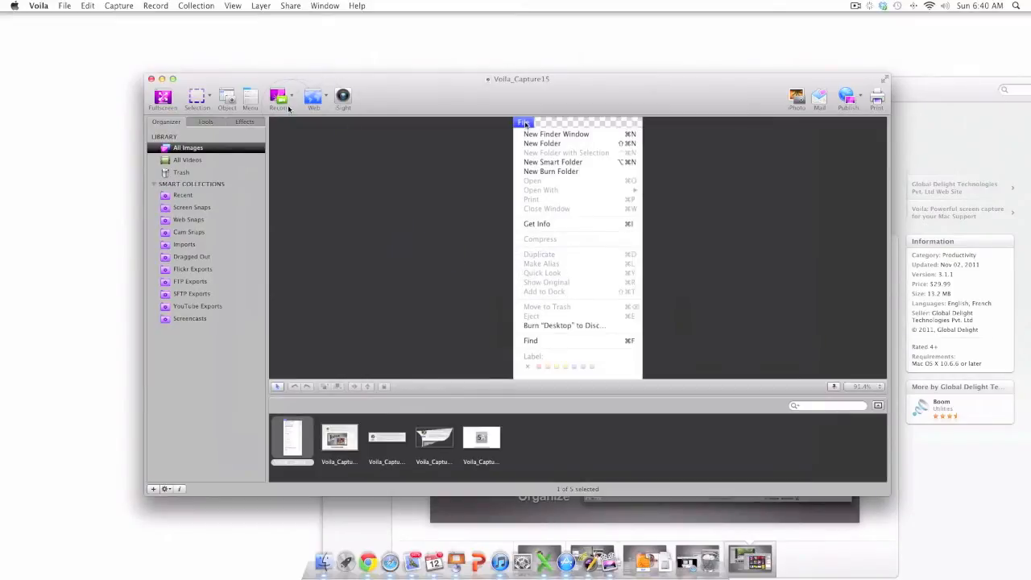
mouse_move(278, 97)
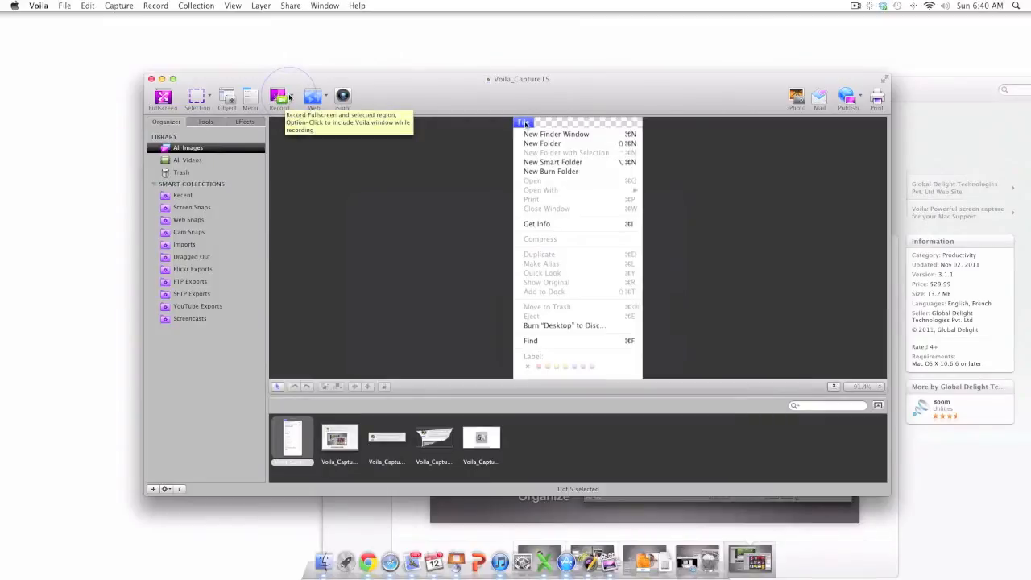
click(279, 97)
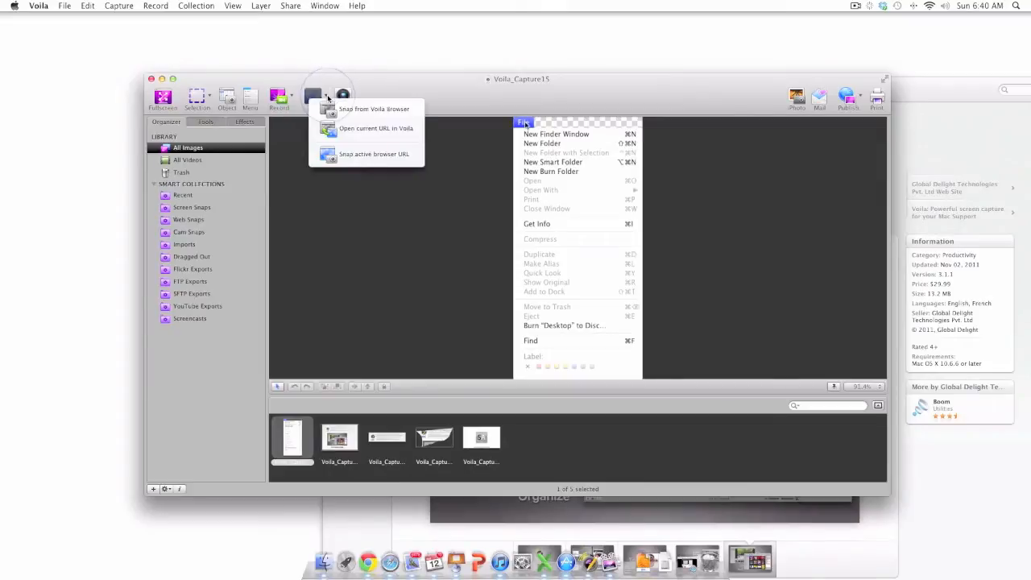
mouse_move(370, 97)
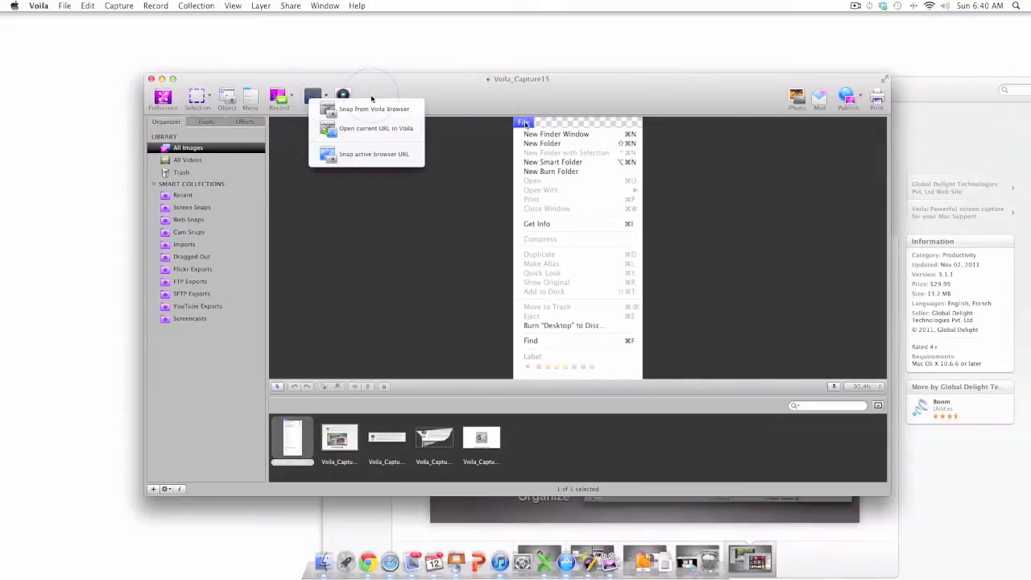
click(313, 96)
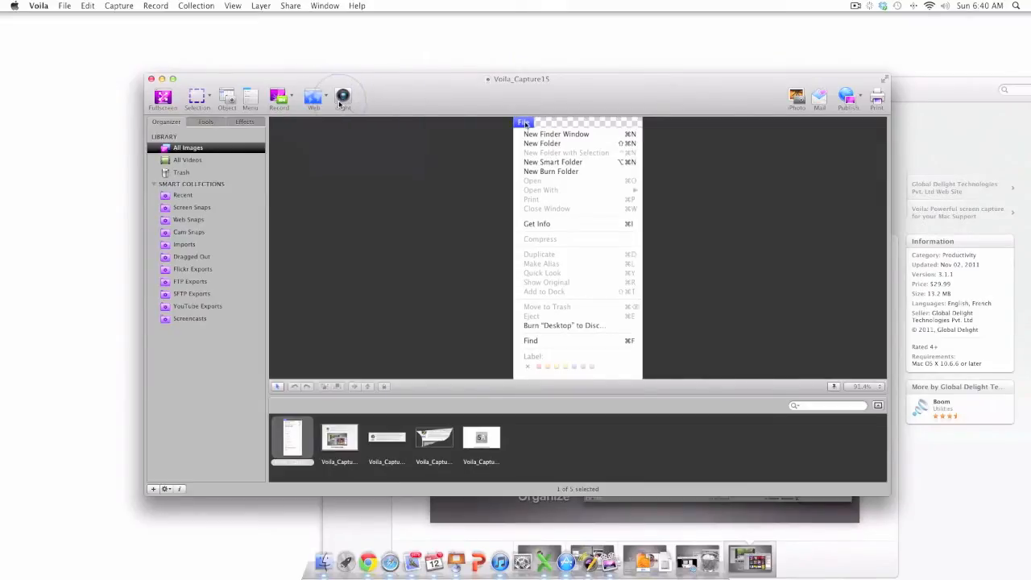
mouse_move(342, 97)
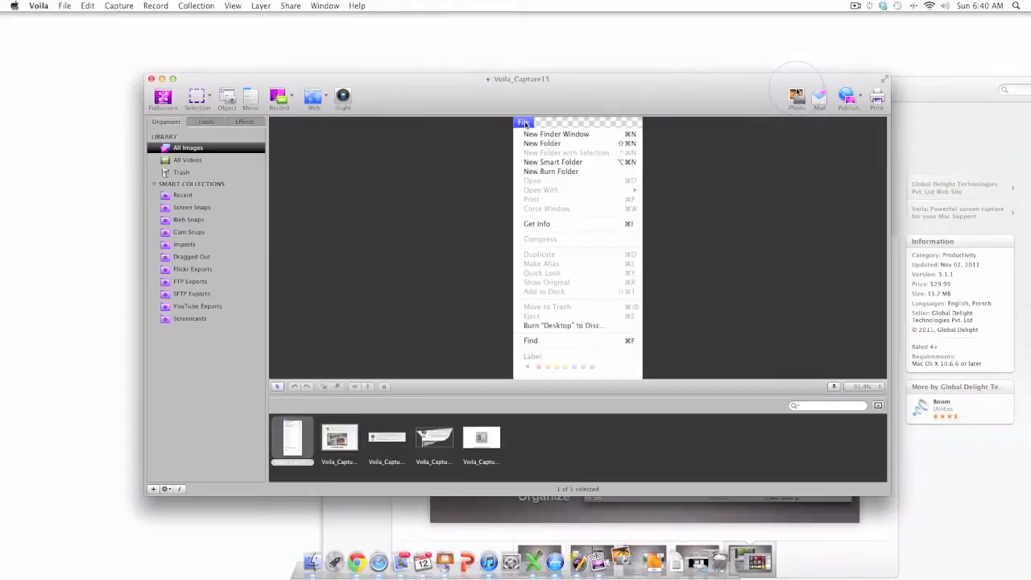
mouse_move(621, 165)
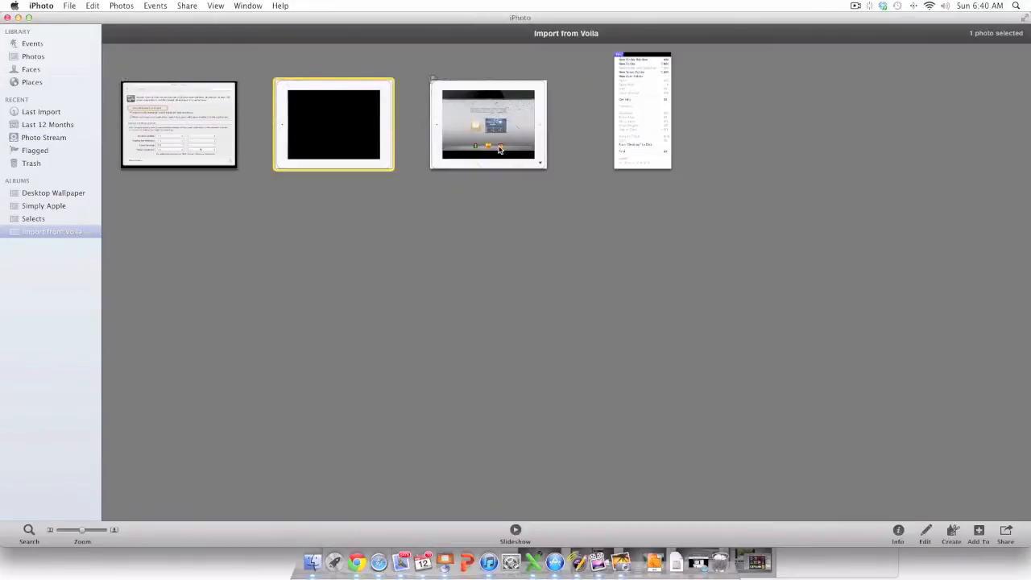
Return from iPhoto to the Voila library.
click(642, 110)
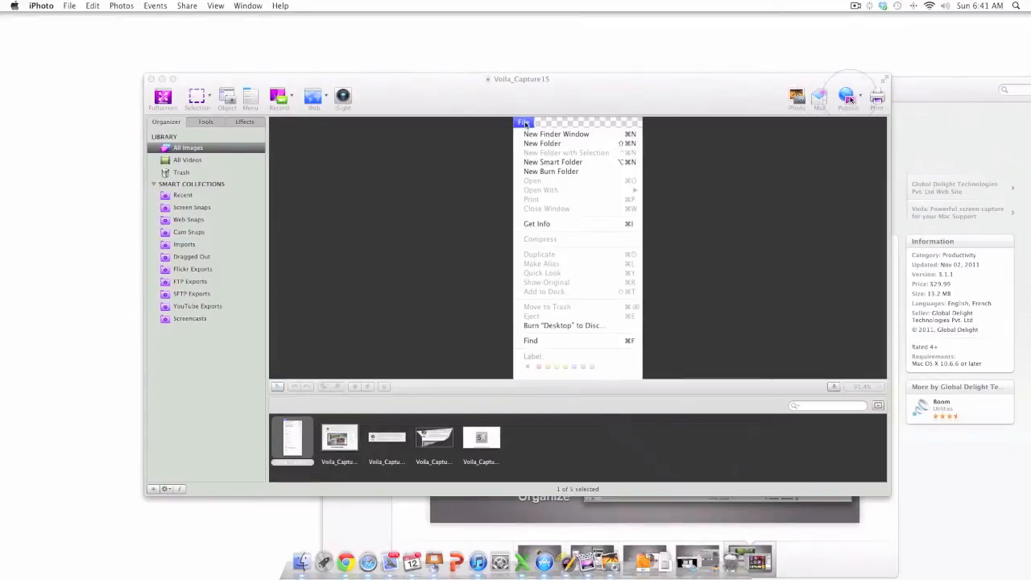
click(847, 97)
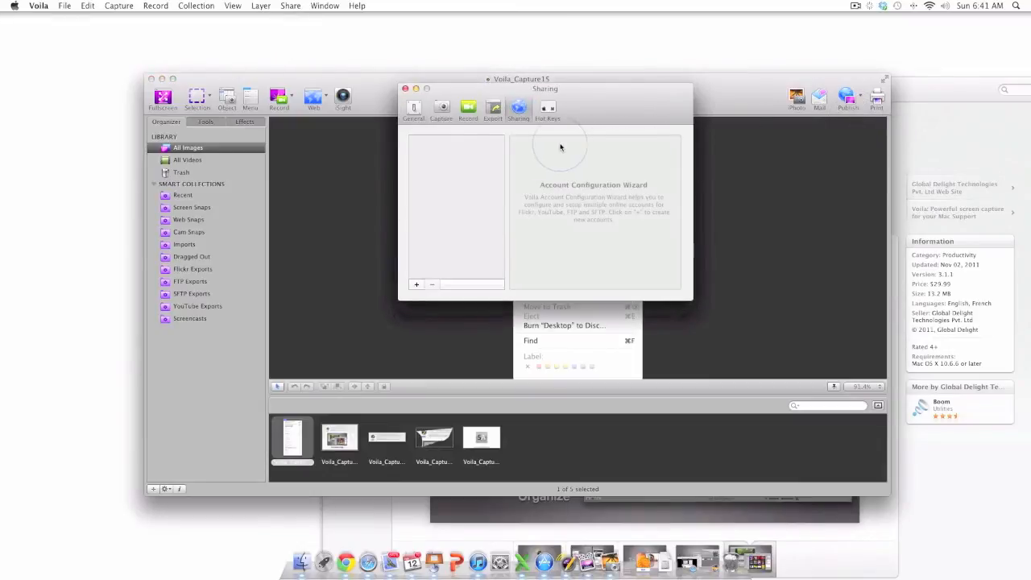
click(413, 108)
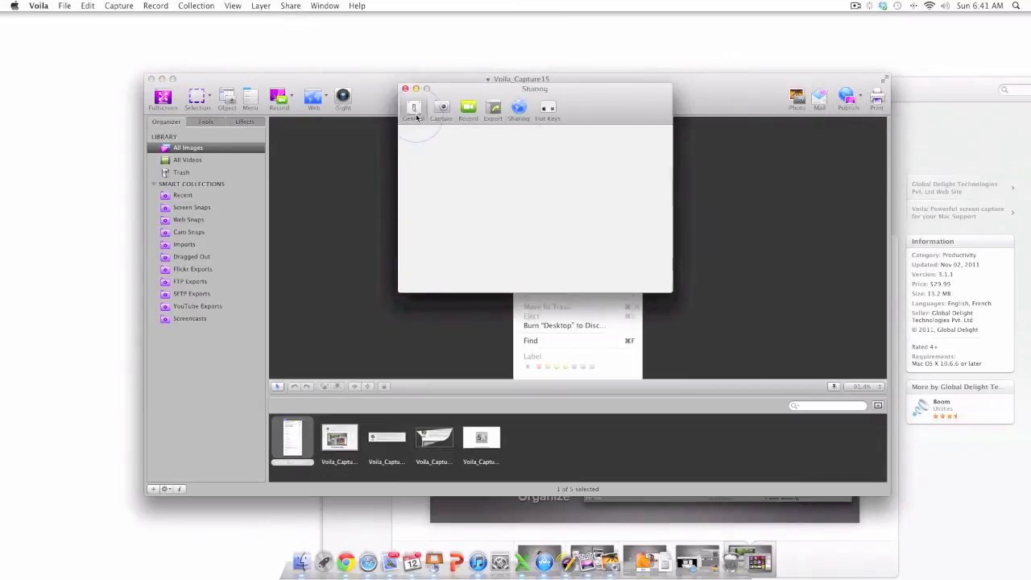
click(413, 109)
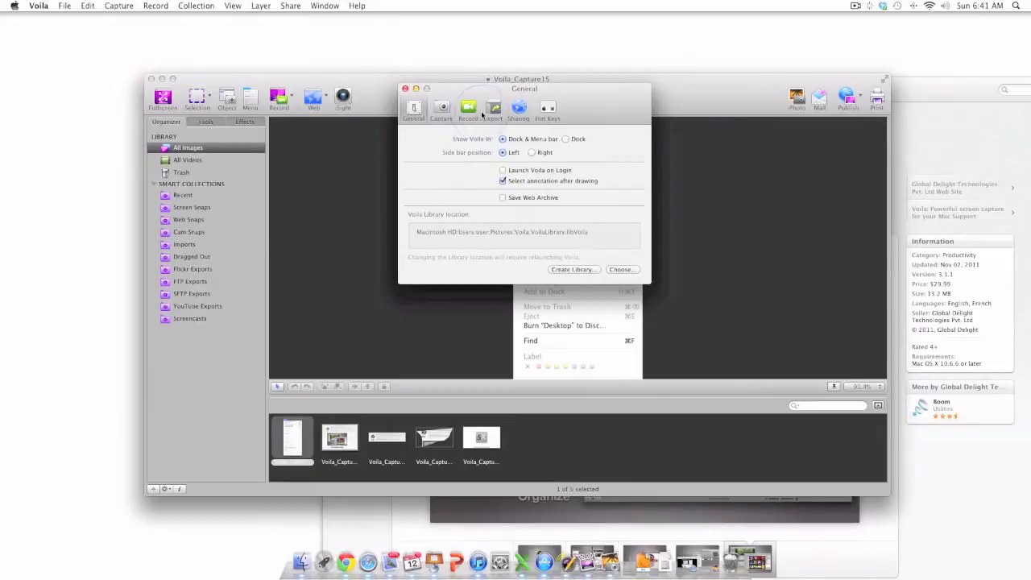
click(518, 108)
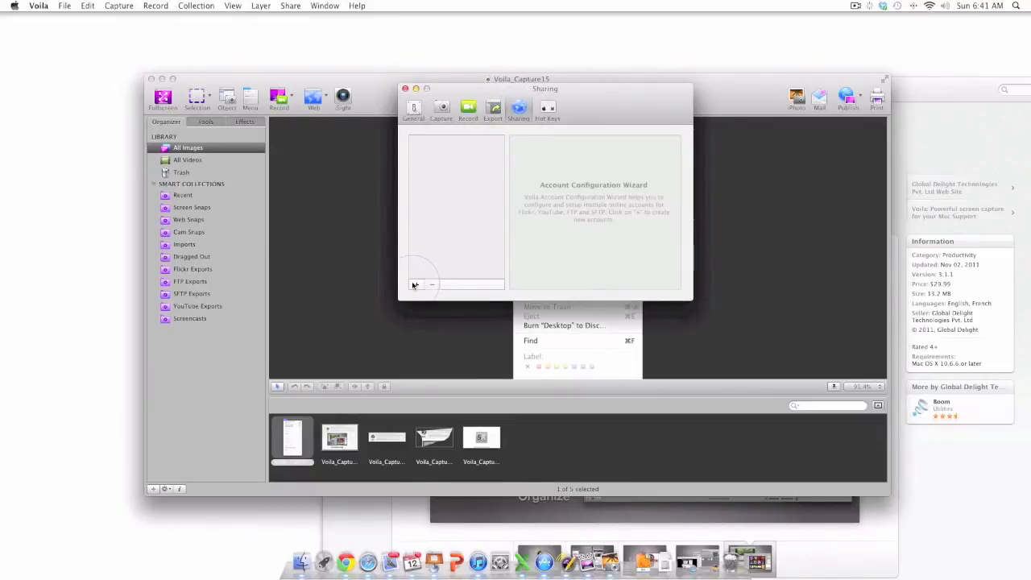
click(415, 284)
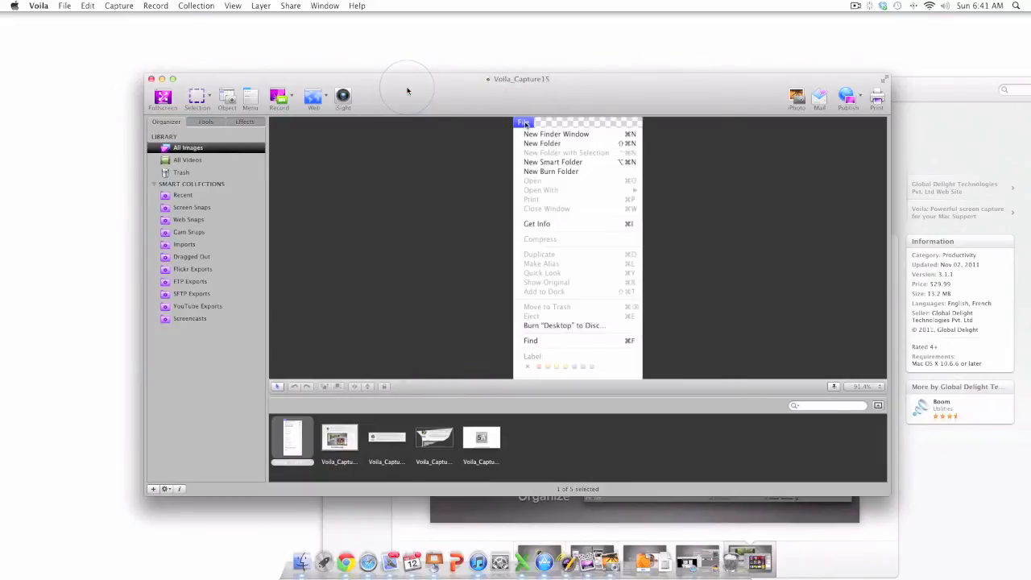
mouse_move(878, 101)
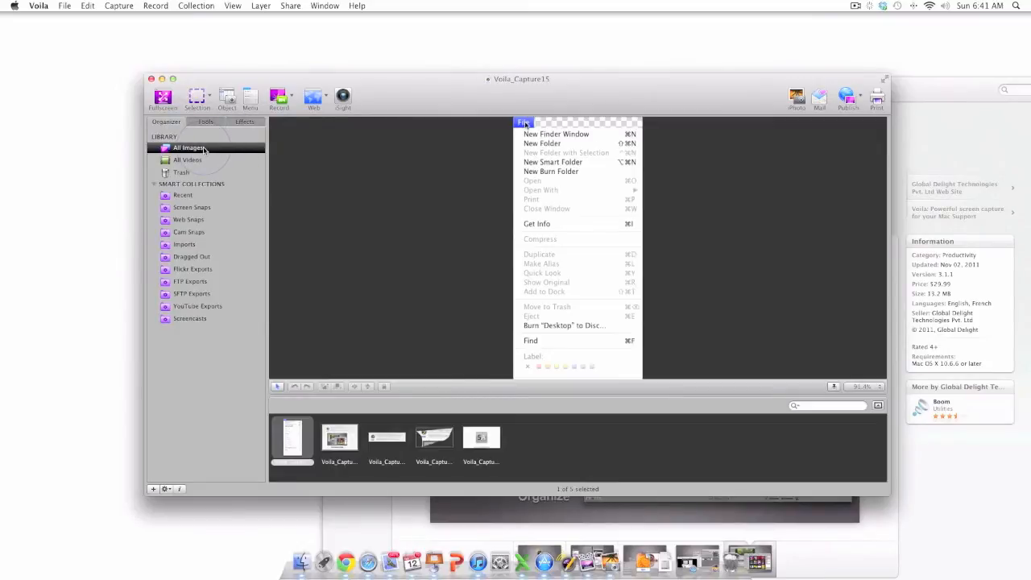
mouse_move(213, 171)
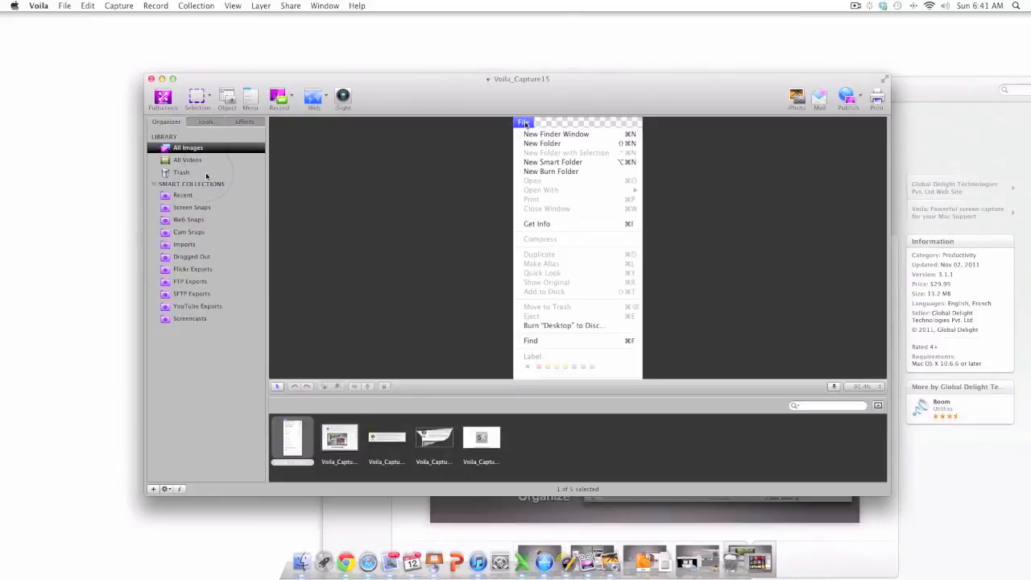
mouse_move(159, 389)
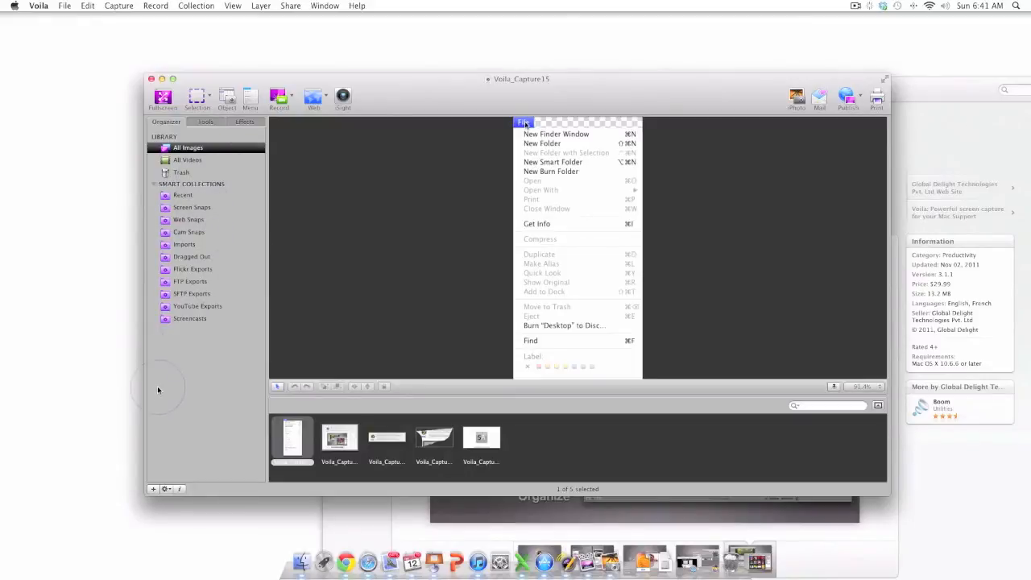
mouse_move(153, 458)
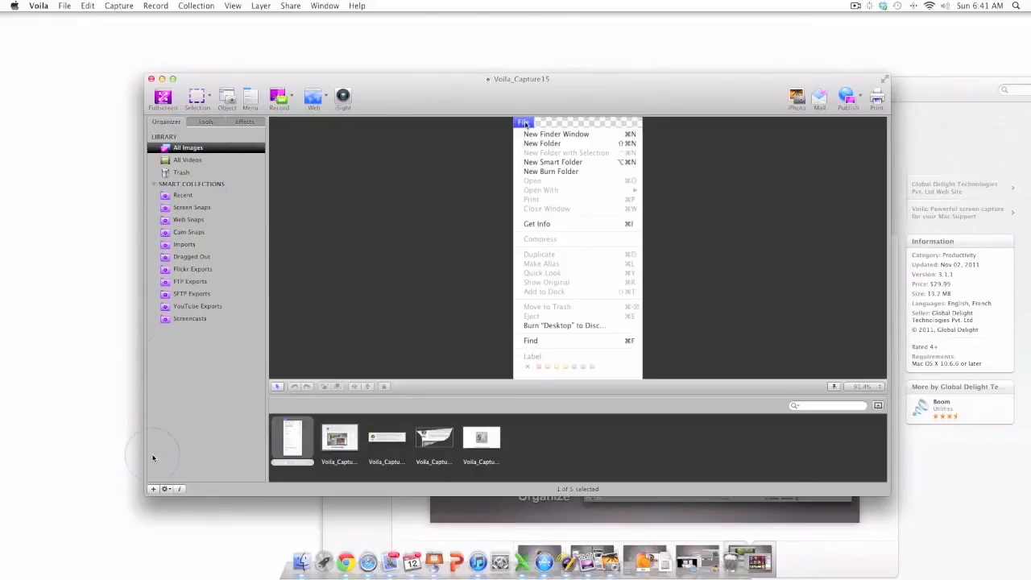
Show the new collection and smart collection options from the Organizer sidebar's + button.
click(153, 489)
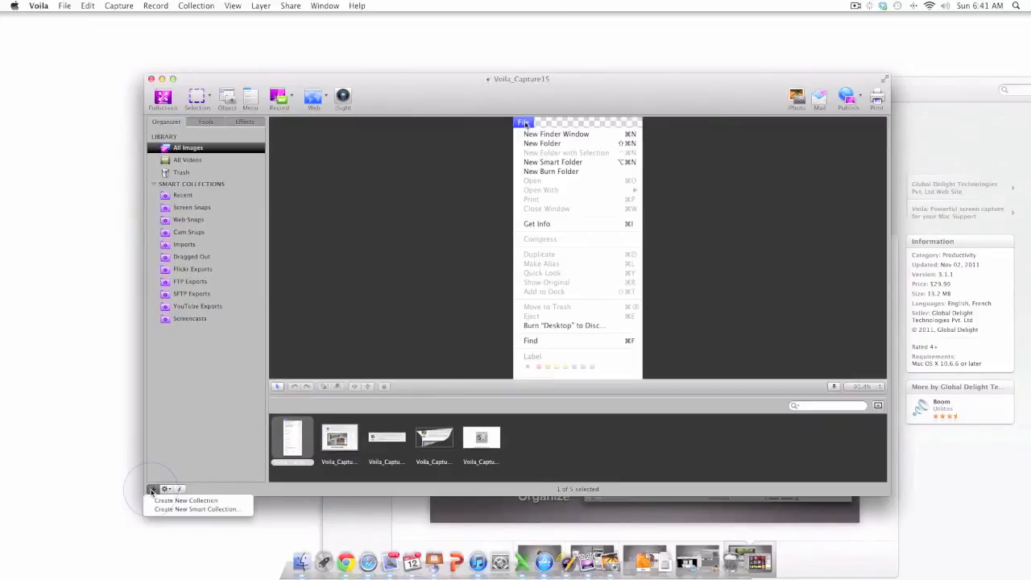
mouse_move(185, 500)
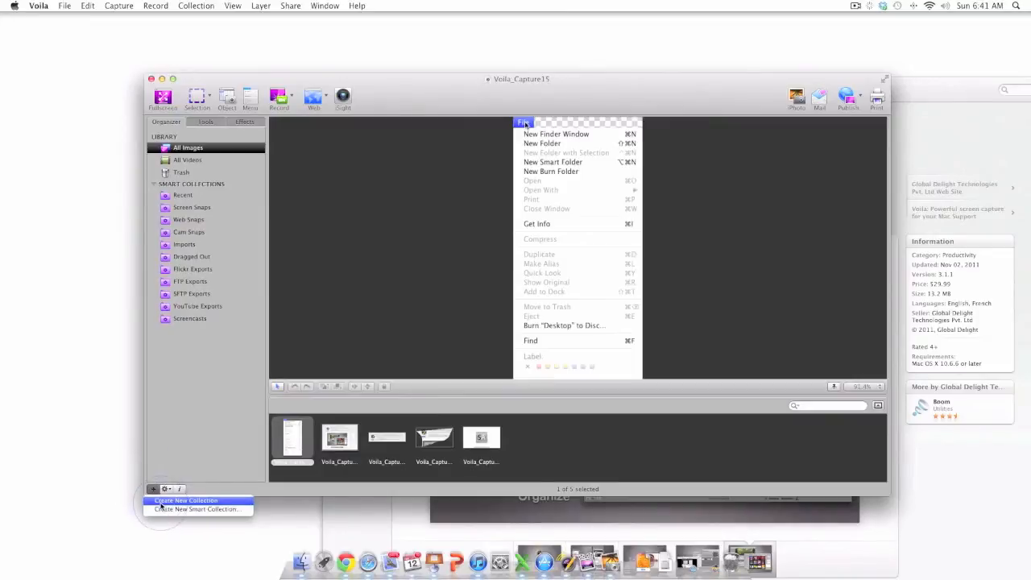
mouse_move(197, 449)
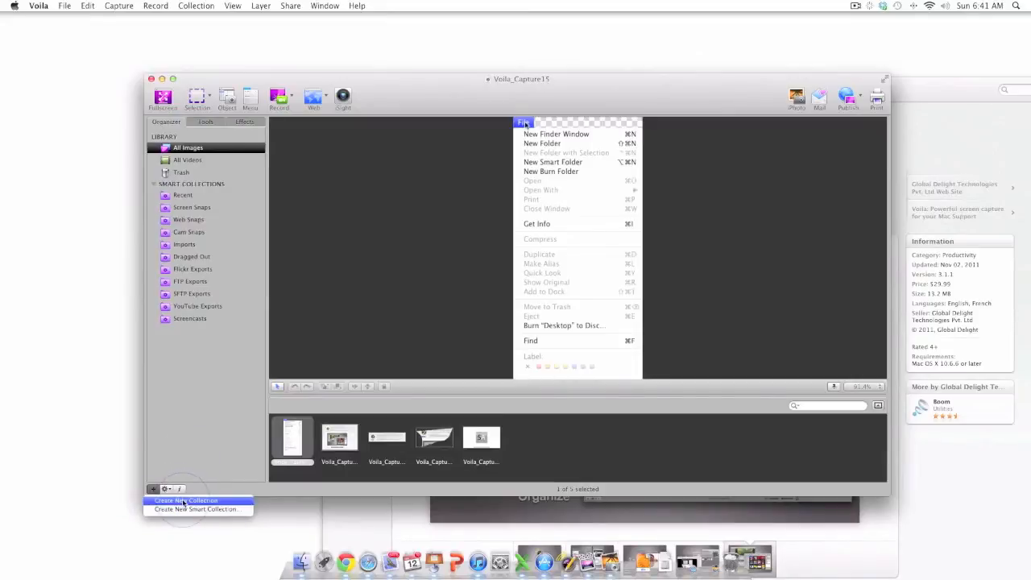
mouse_move(198, 509)
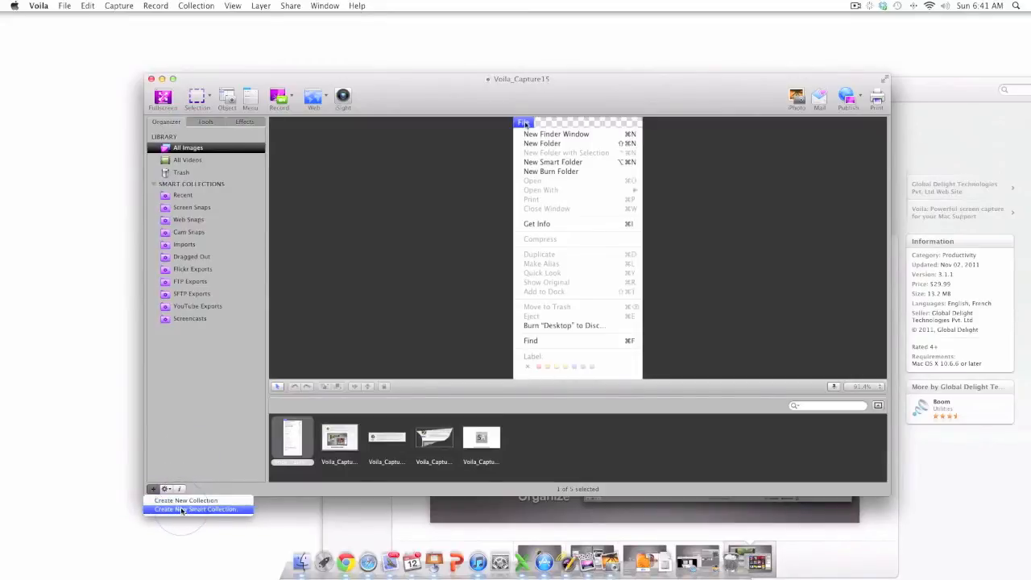
Create a new smart collection named 'Simply Apple Screen Snaps'.
click(196, 508)
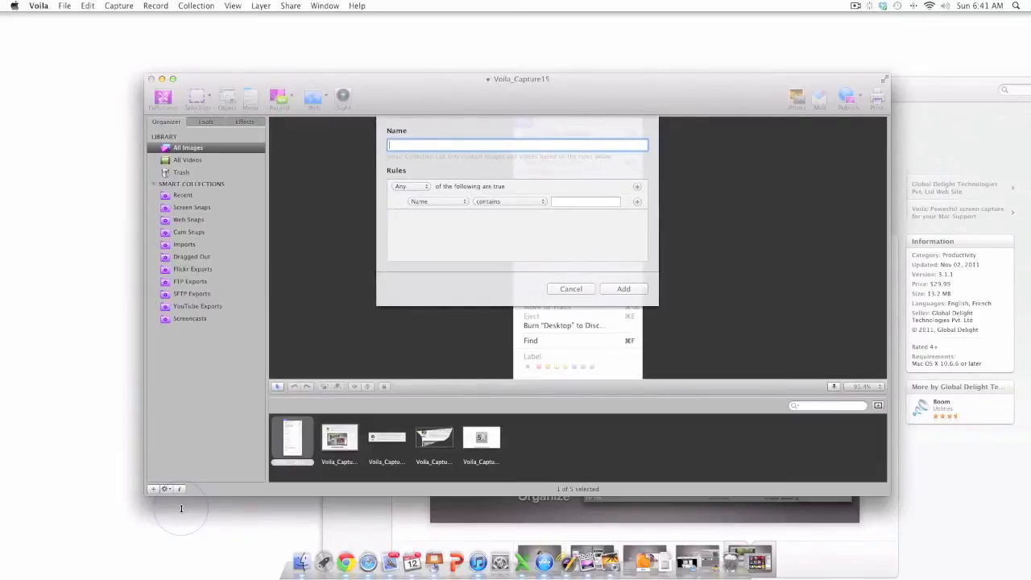
text(Simpl)
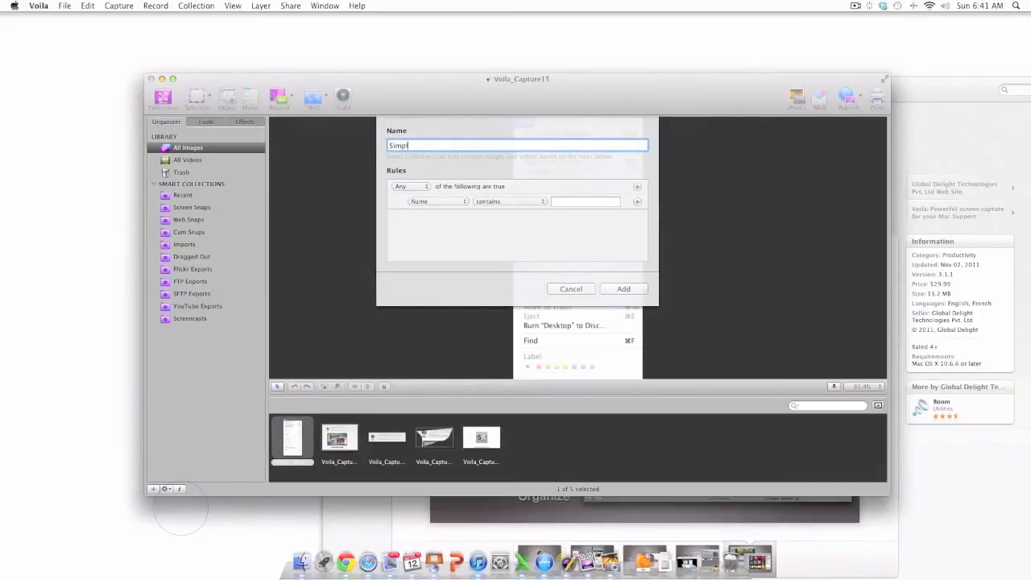
text(y Apple)
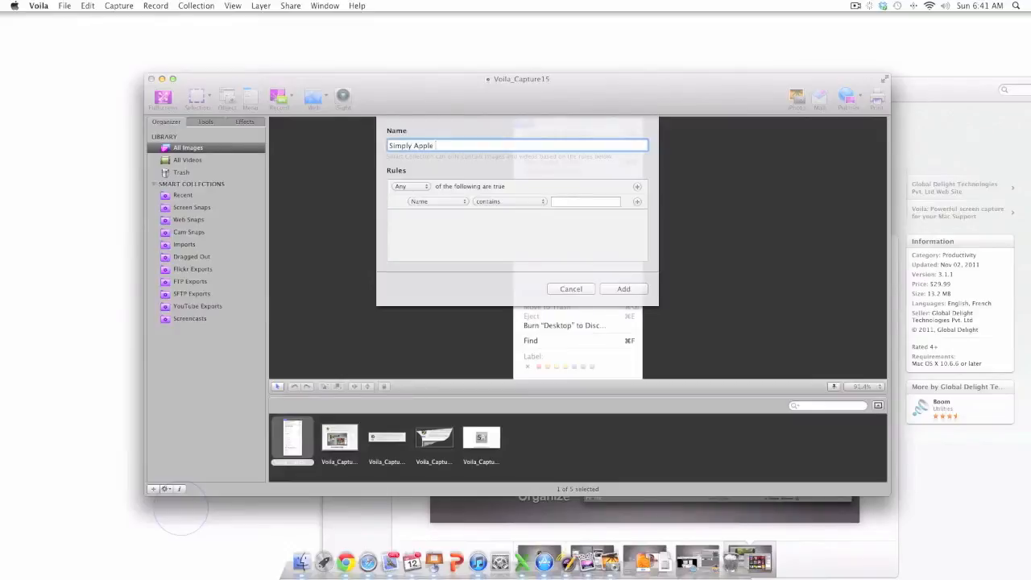
text(Scr)
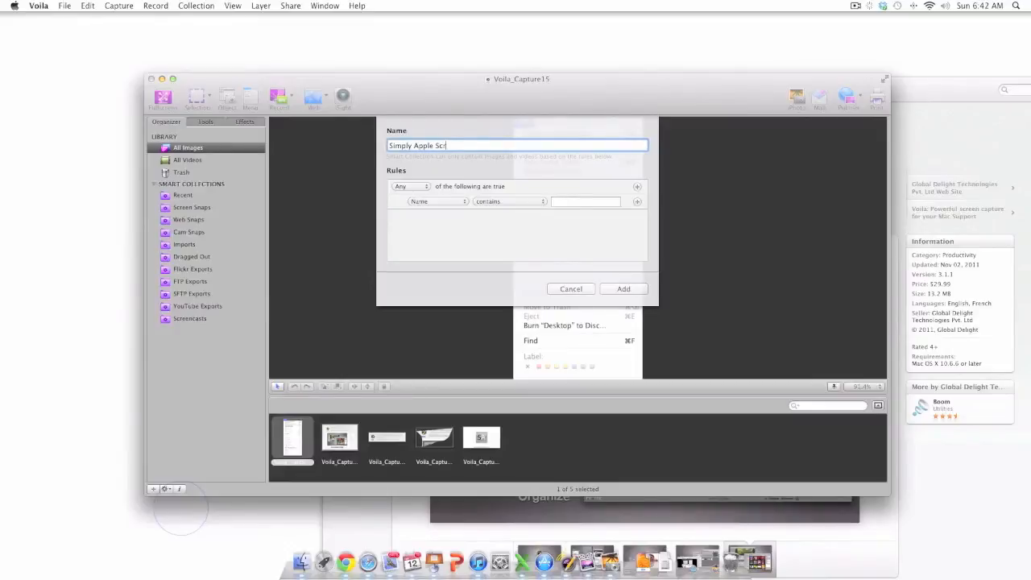
text(een)
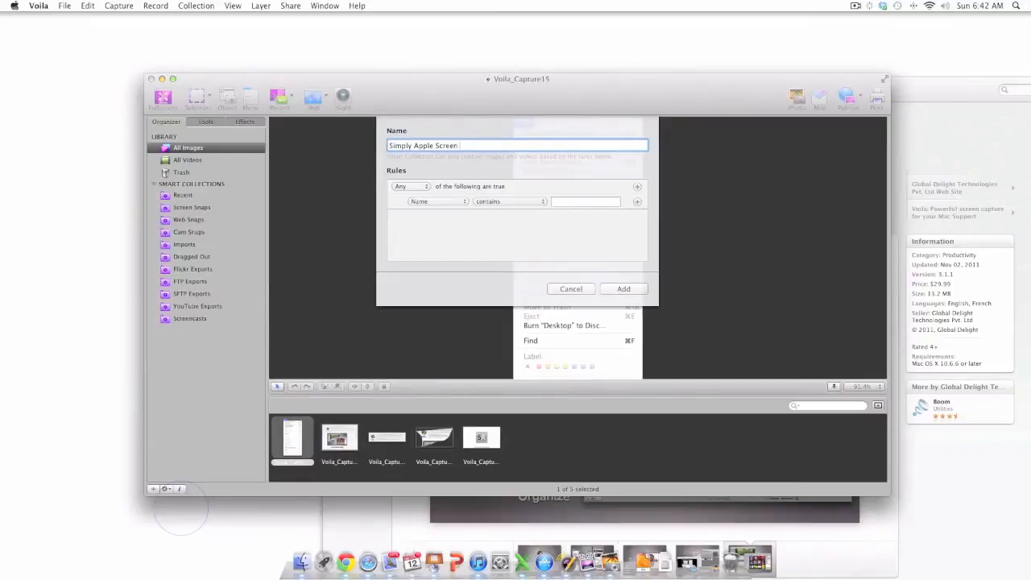
text(Snaps)
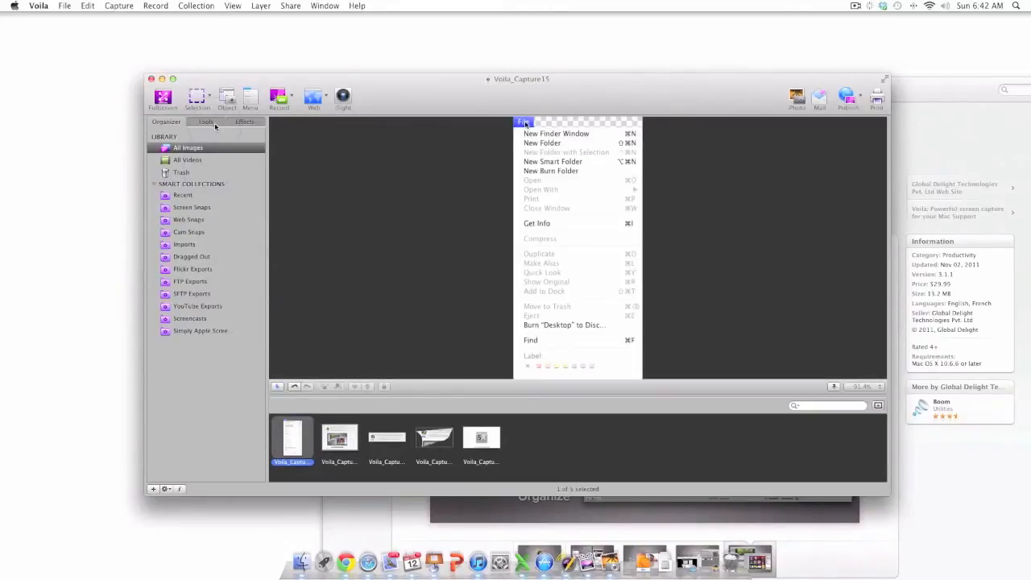
Show the annotation tools, try the shape tool, then select Spray for stamp shapes.
click(206, 122)
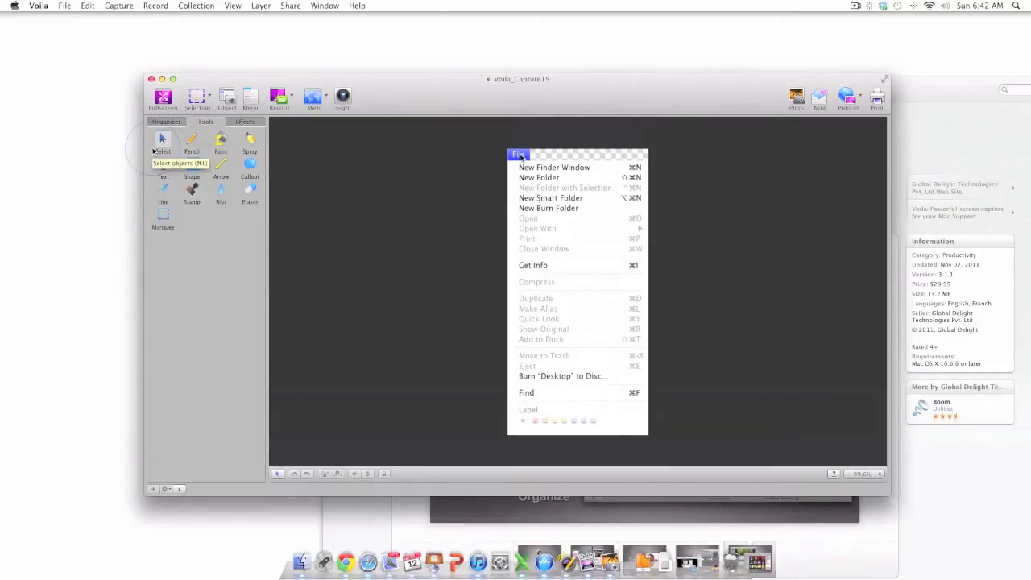
click(192, 141)
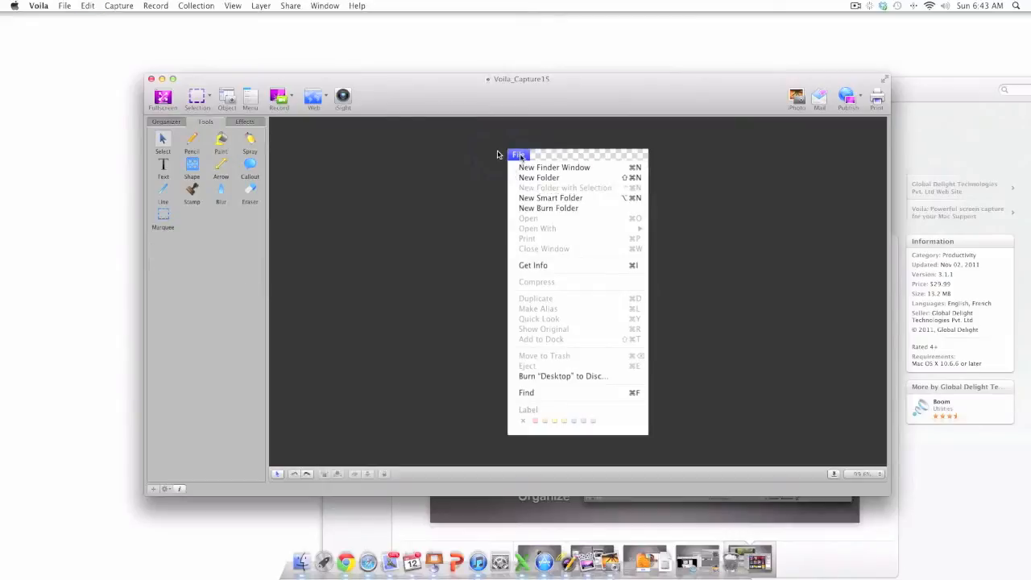
mouse_move(225, 152)
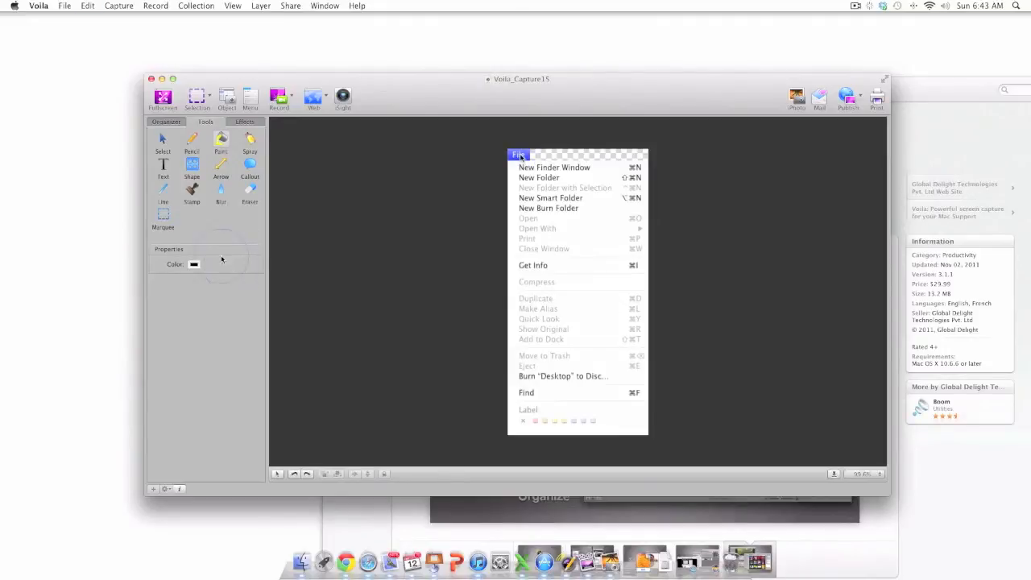
click(250, 141)
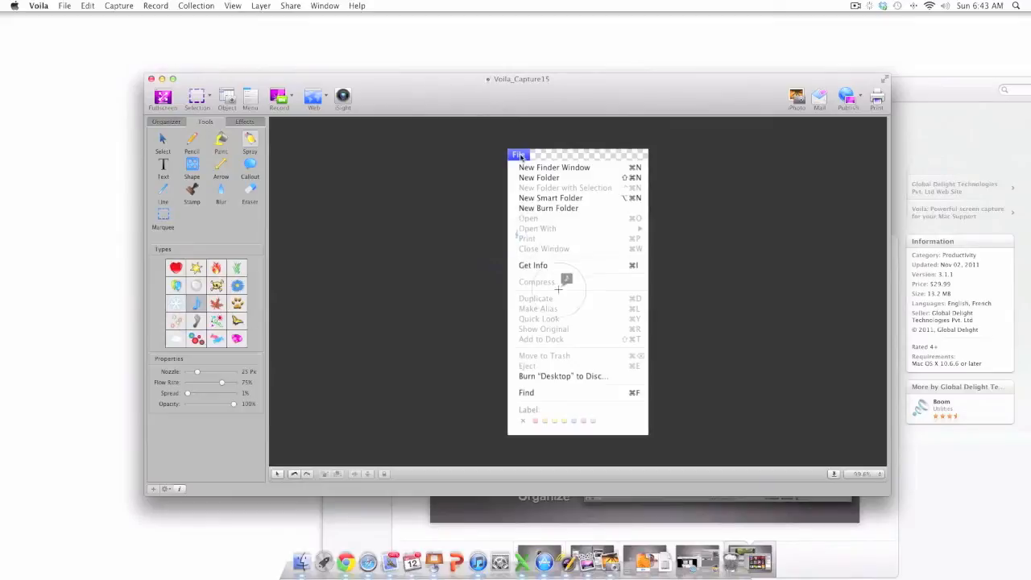
mouse_move(598, 212)
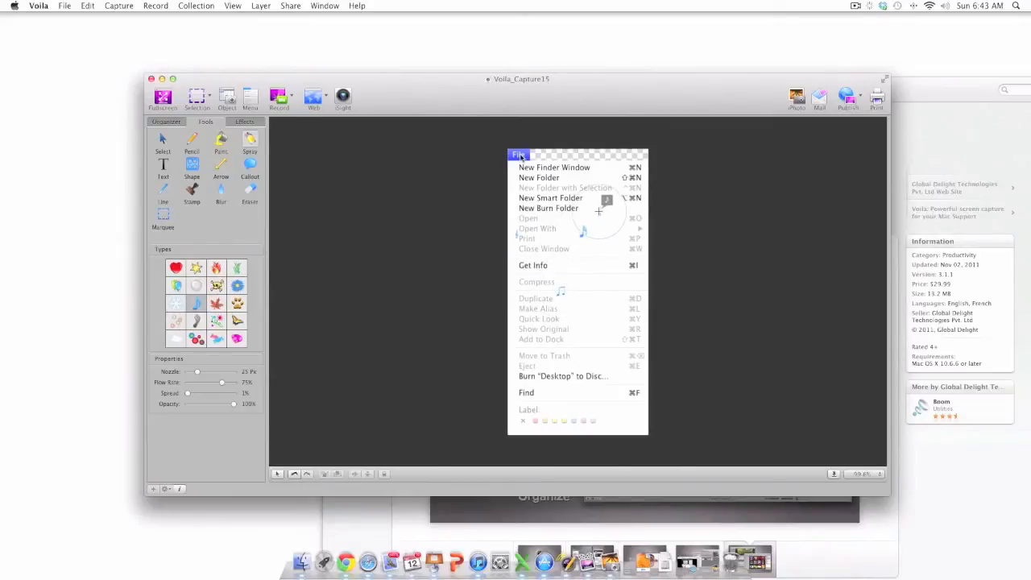
mouse_move(307, 182)
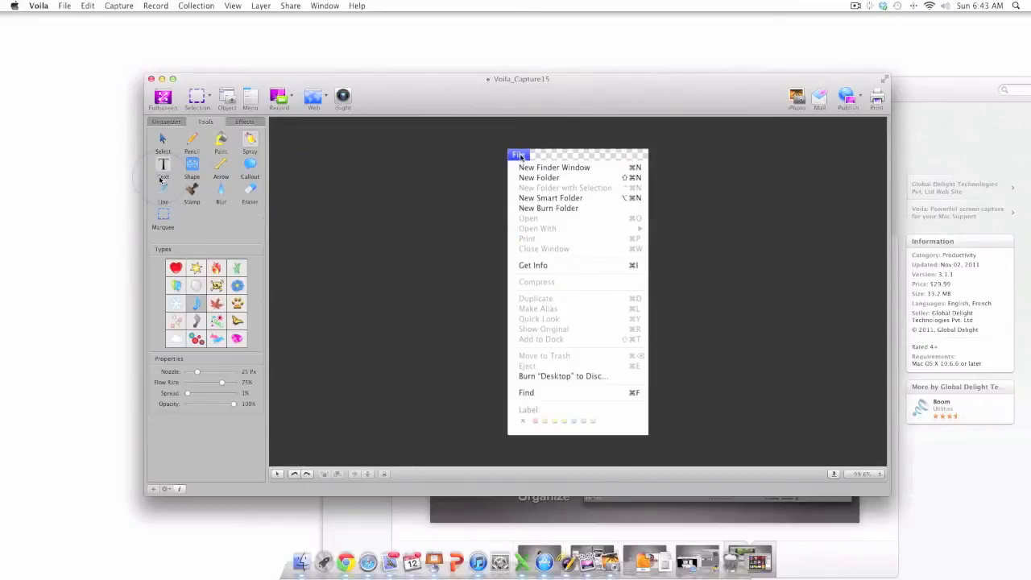
click(191, 165)
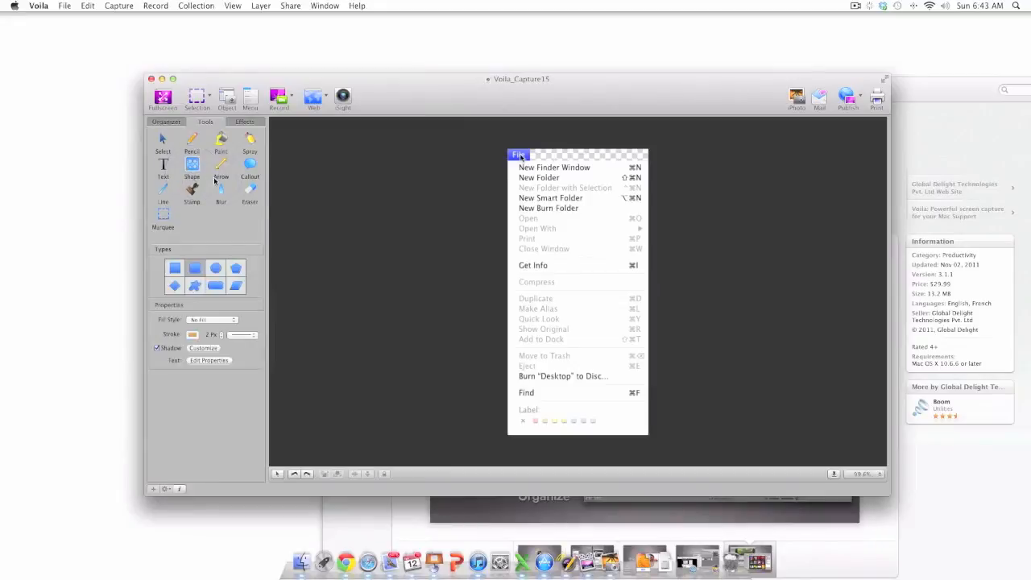
click(221, 165)
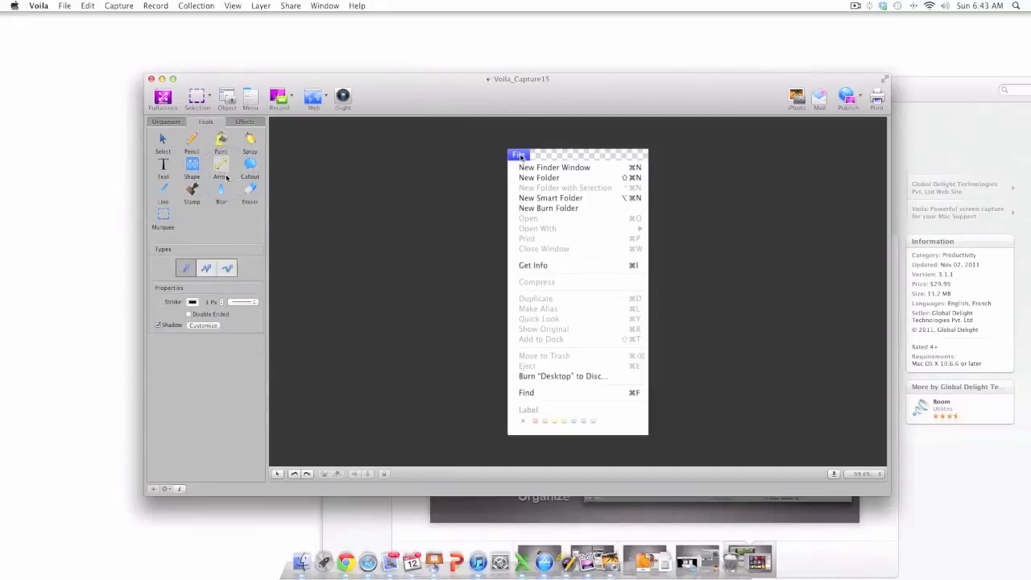
click(251, 166)
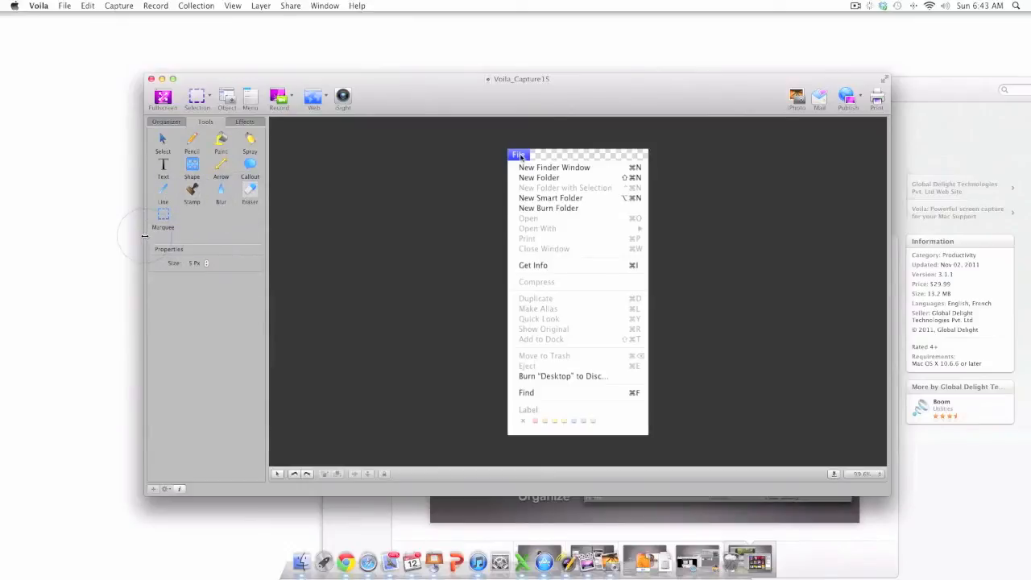
click(163, 218)
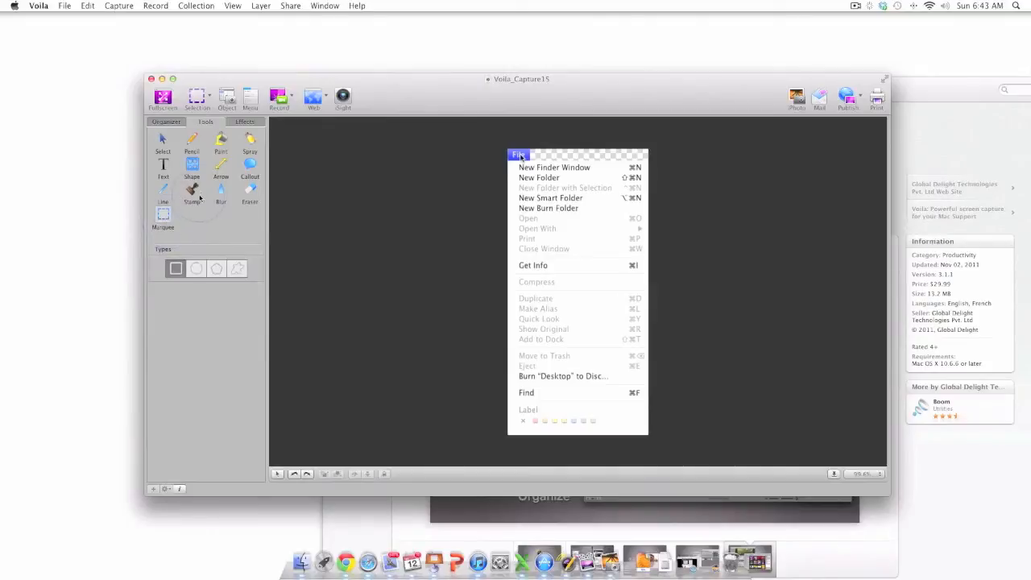
click(220, 165)
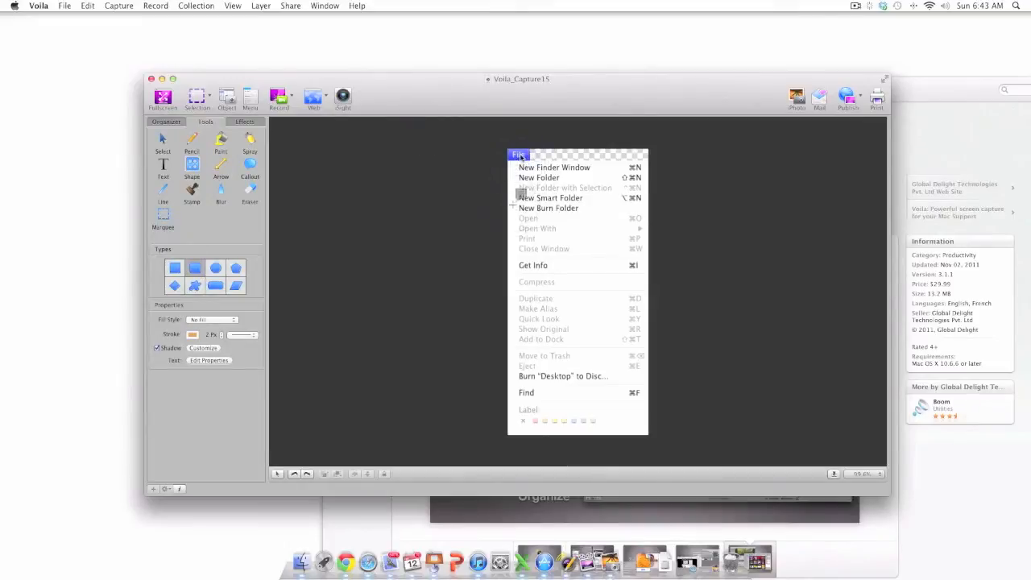
mouse_move(506, 260)
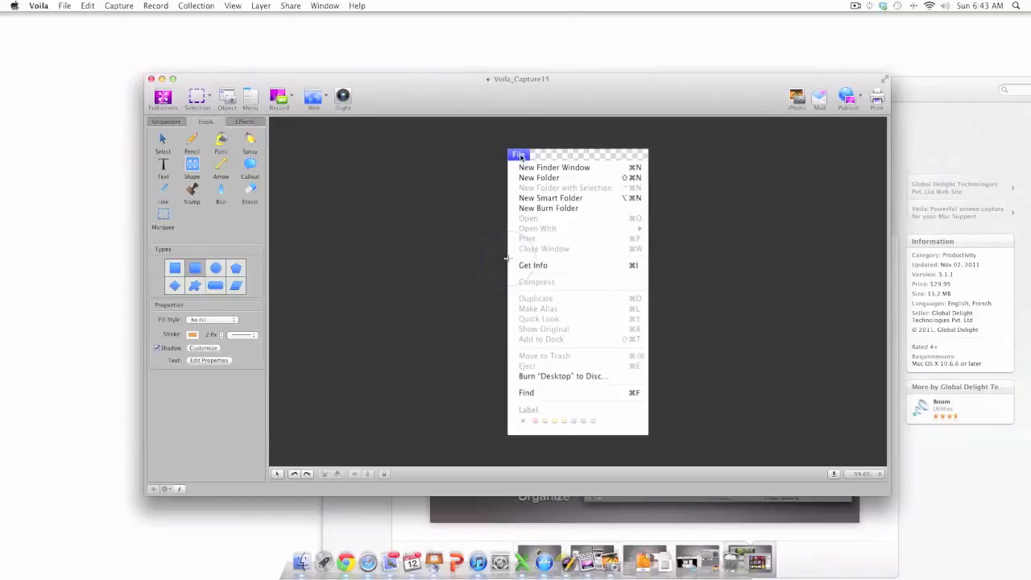
mouse_move(532, 265)
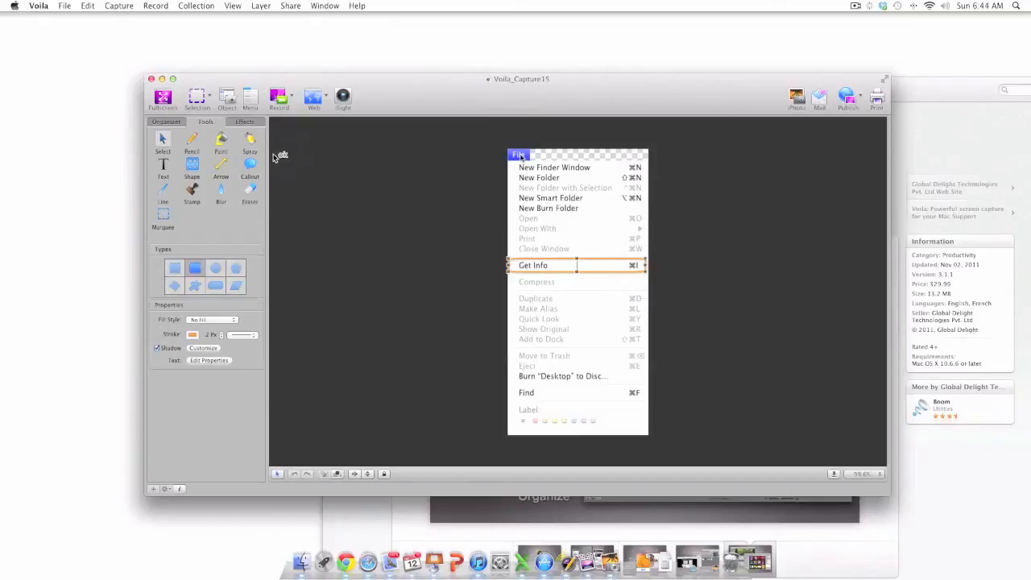
mouse_move(318, 234)
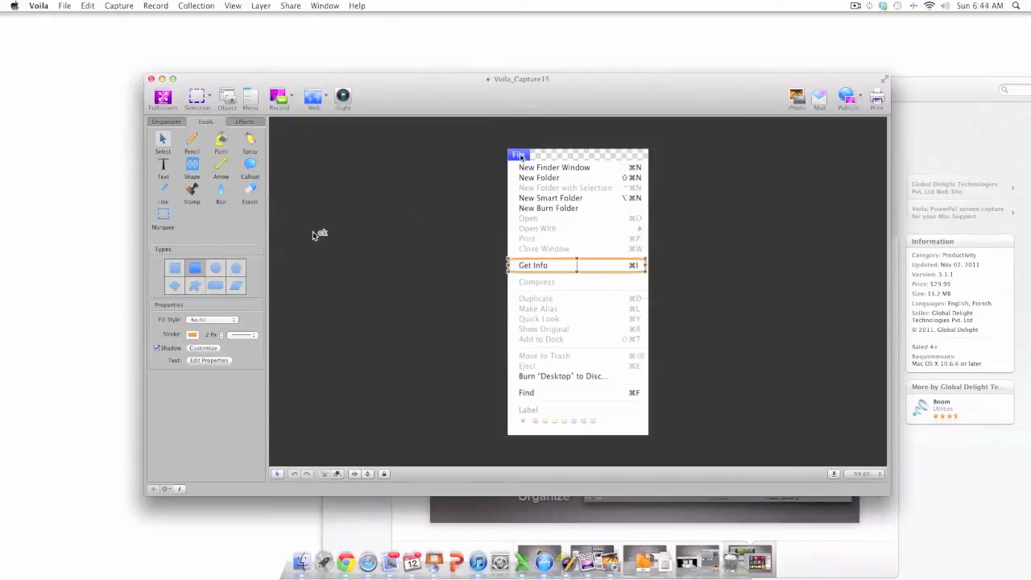
mouse_move(280, 124)
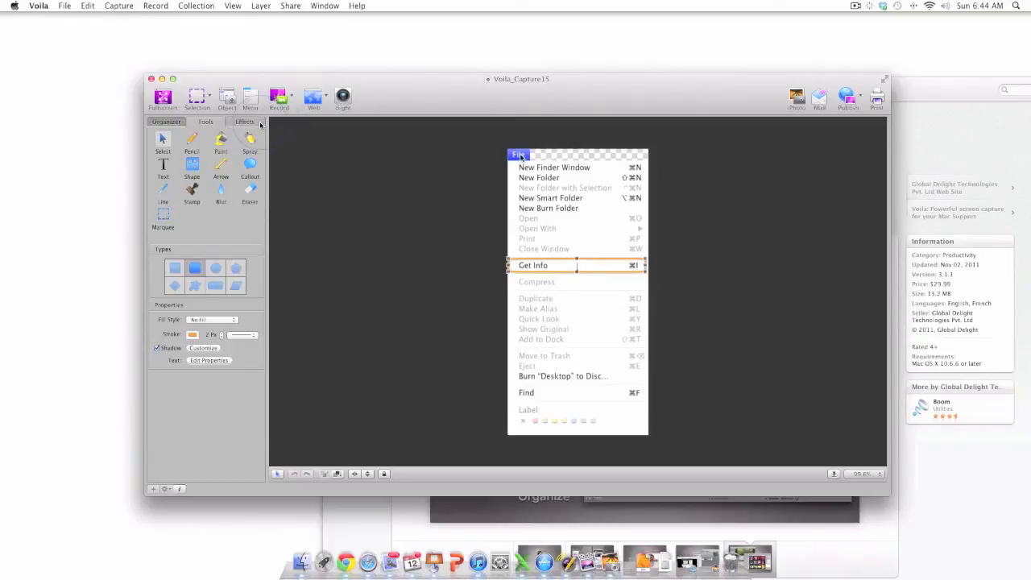
Choose the Skew effect from Voila's image effects for the File-menu capture.
click(244, 121)
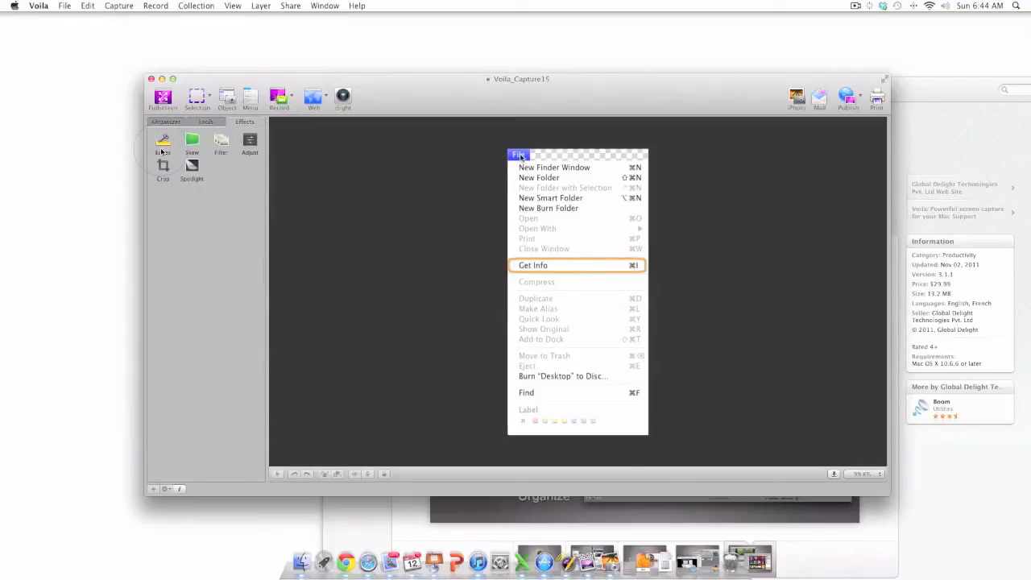
mouse_move(192, 141)
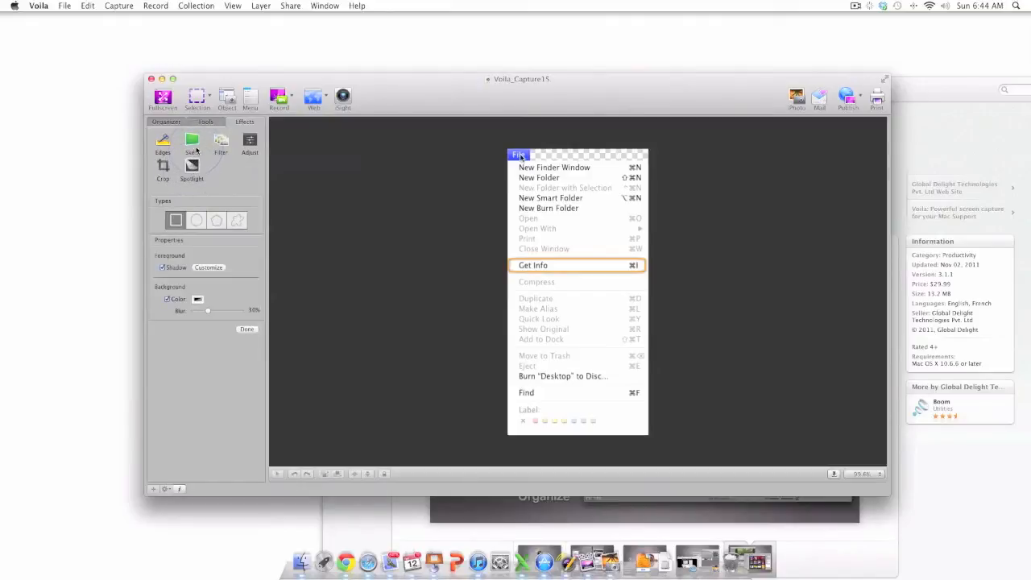
click(192, 141)
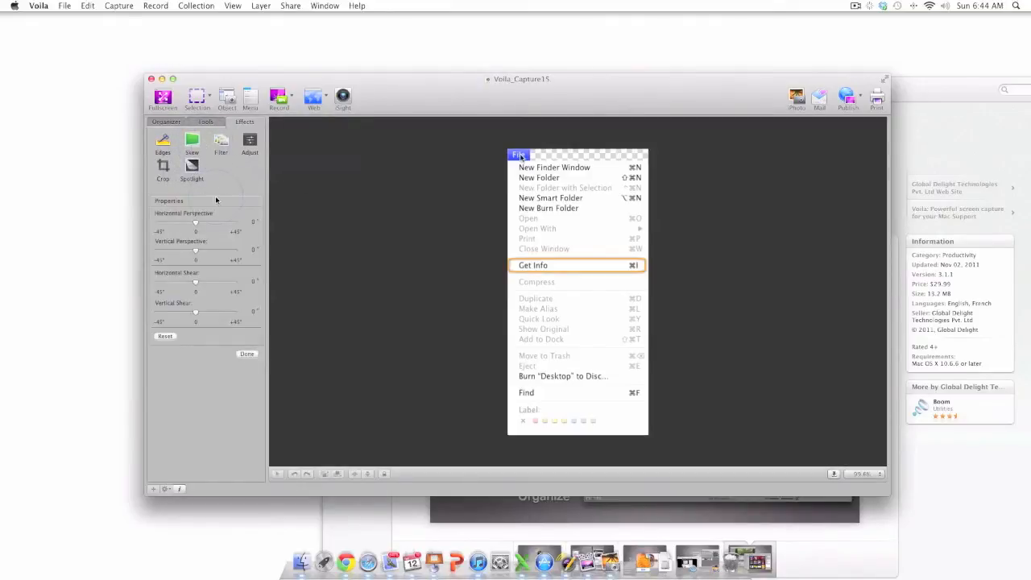
mouse_move(564, 200)
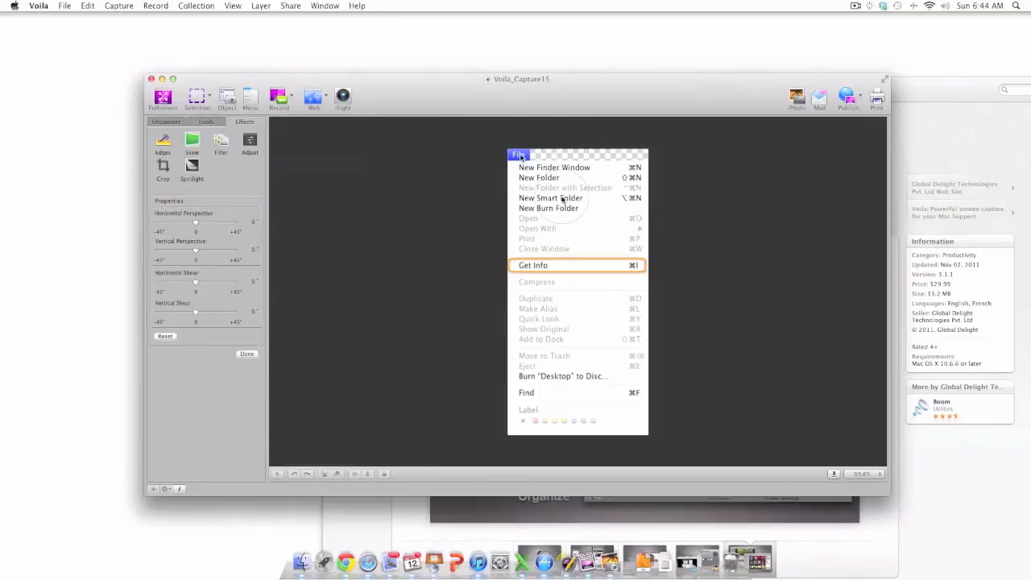
mouse_move(226, 278)
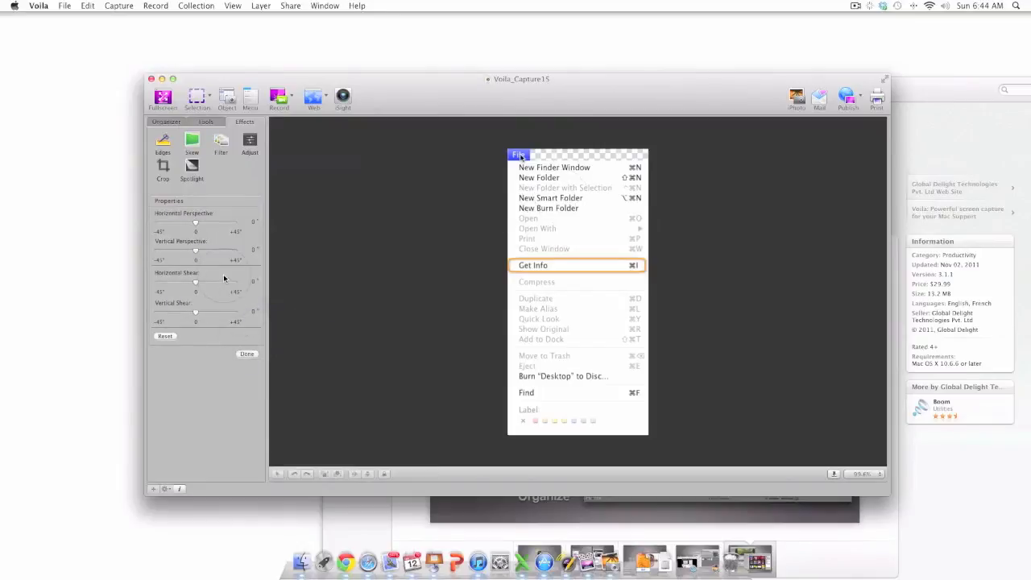
mouse_move(196, 223)
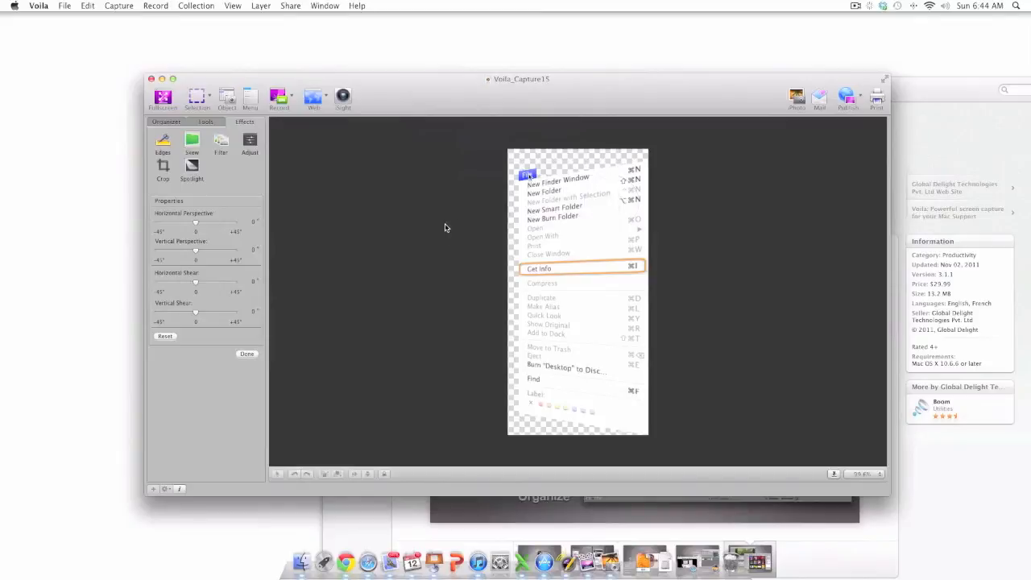
Switch to the Organizer tab to show the library and smart collections.
click(166, 122)
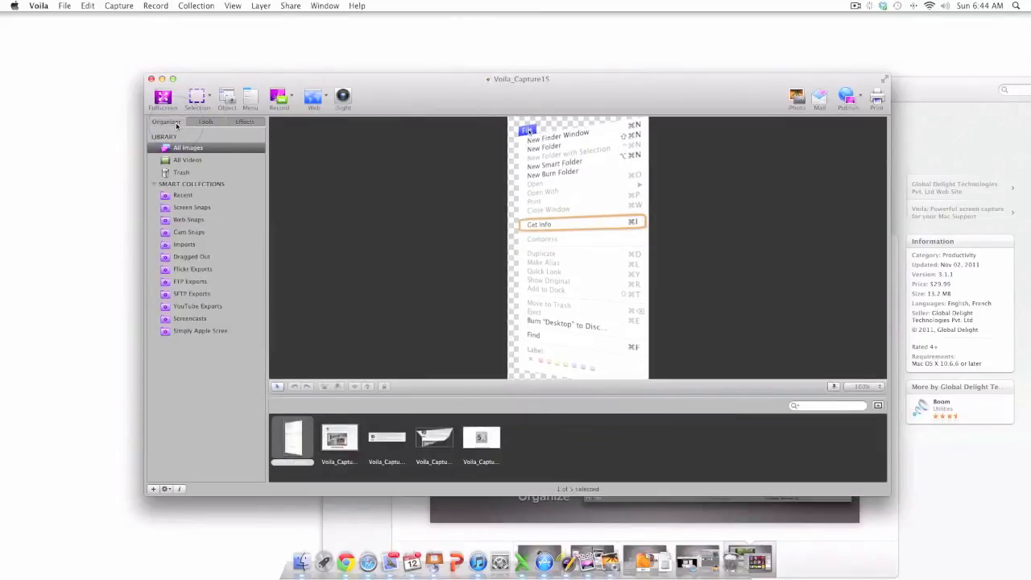
mouse_move(433, 398)
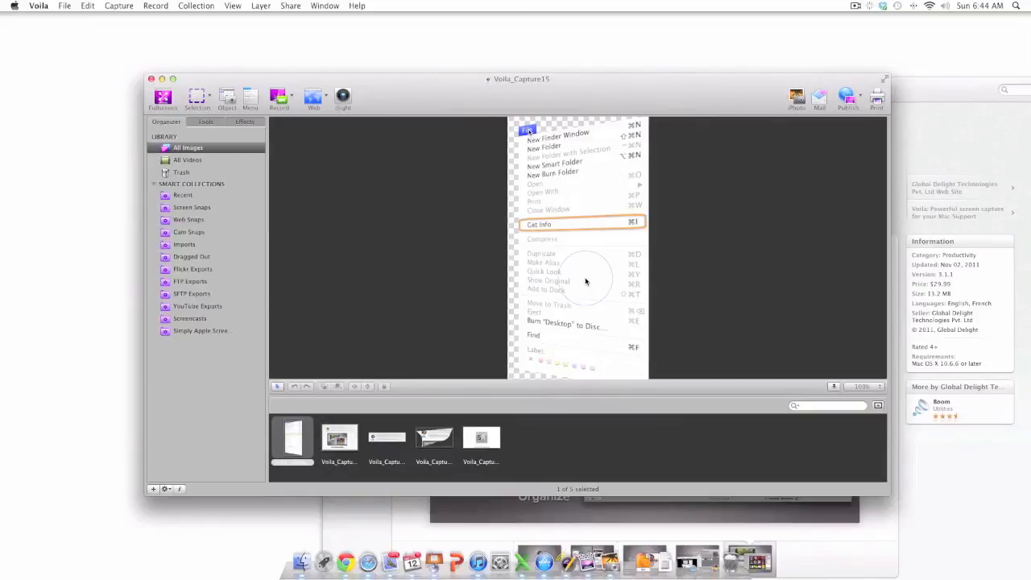
mouse_move(535, 251)
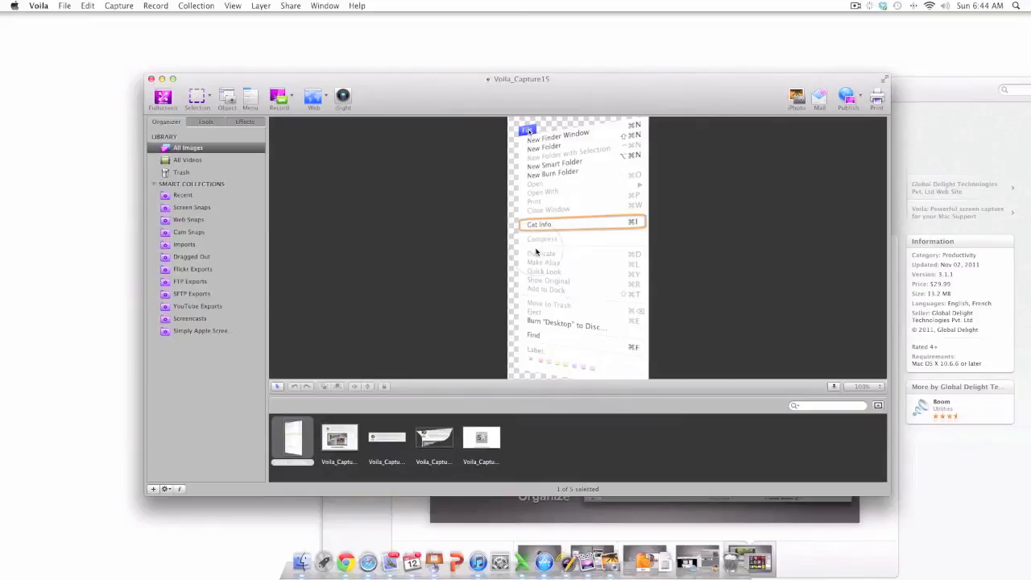
mouse_move(175, 115)
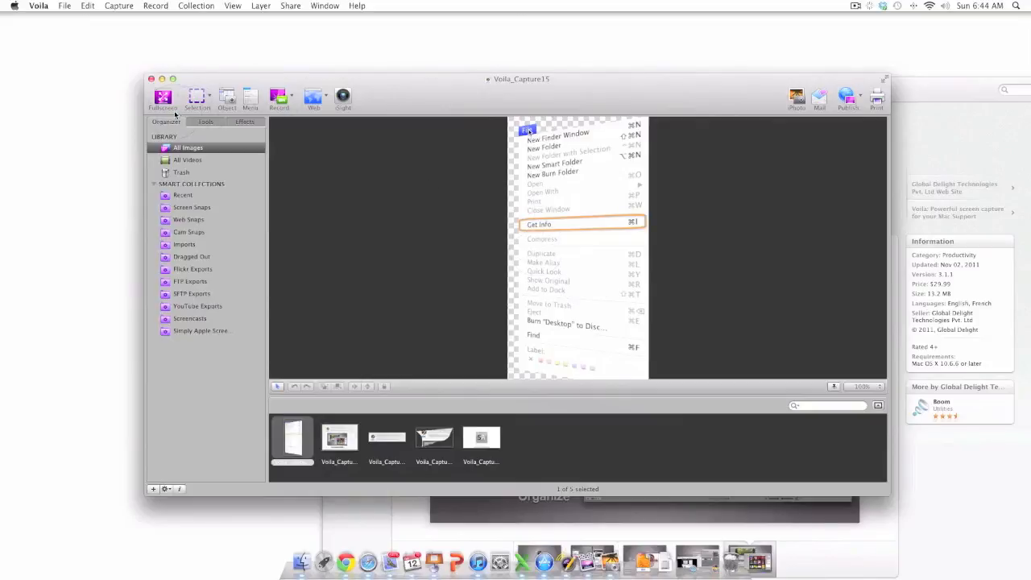
mouse_move(312, 97)
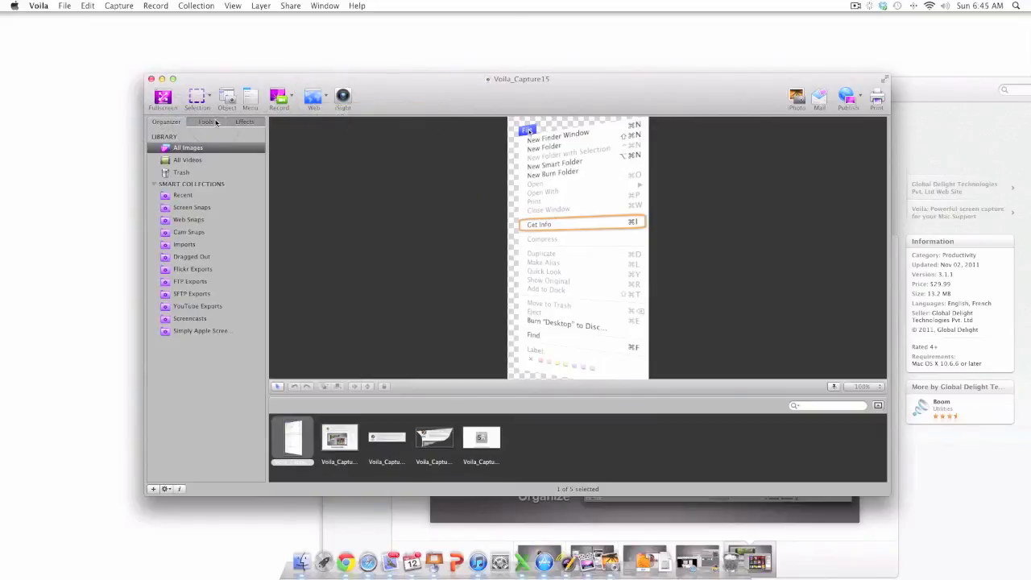
Return to the Tools view and show the image effects list for the skewed File-menu capture.
click(206, 121)
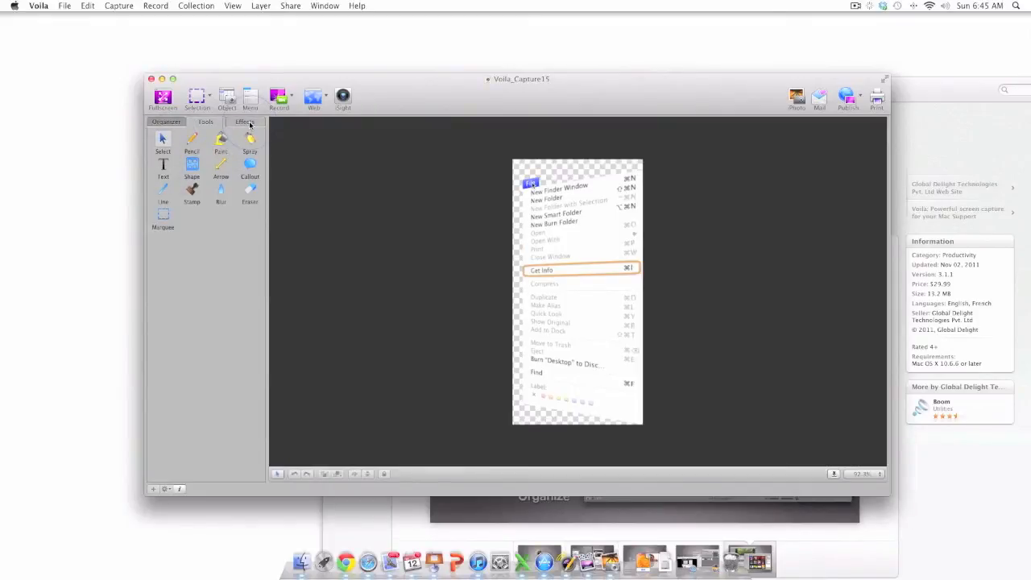
click(245, 121)
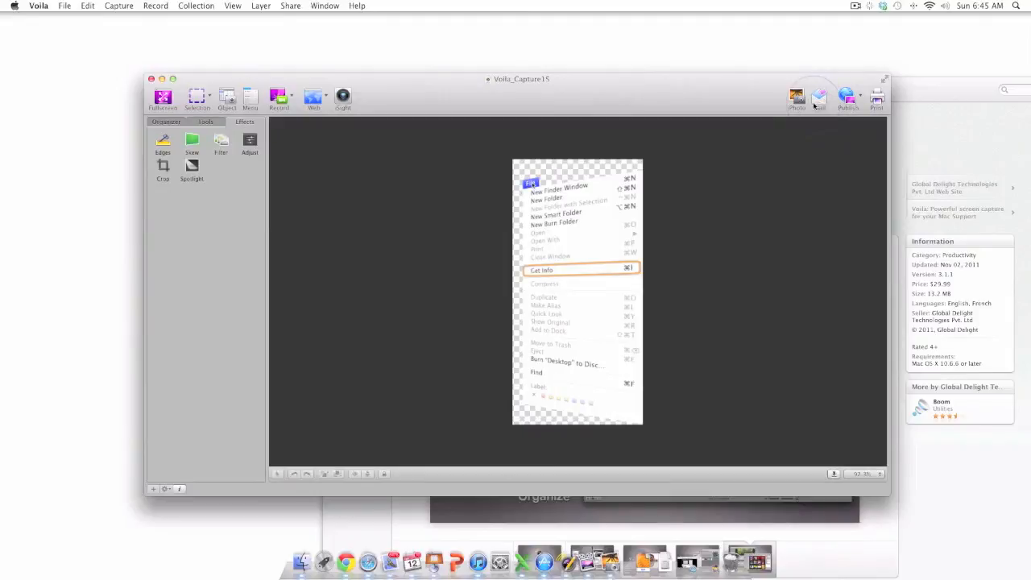
mouse_move(819, 98)
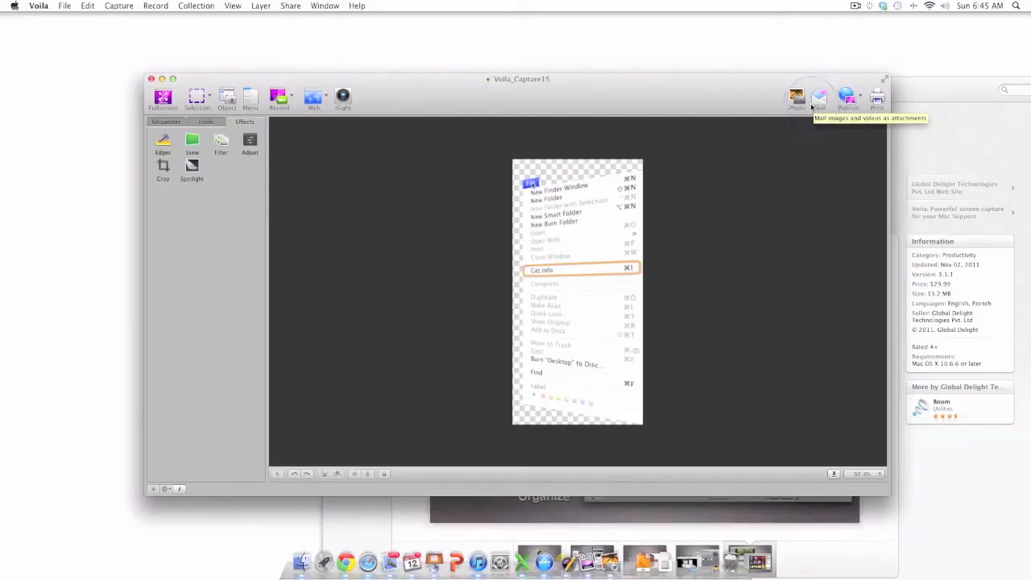
mouse_move(590, 128)
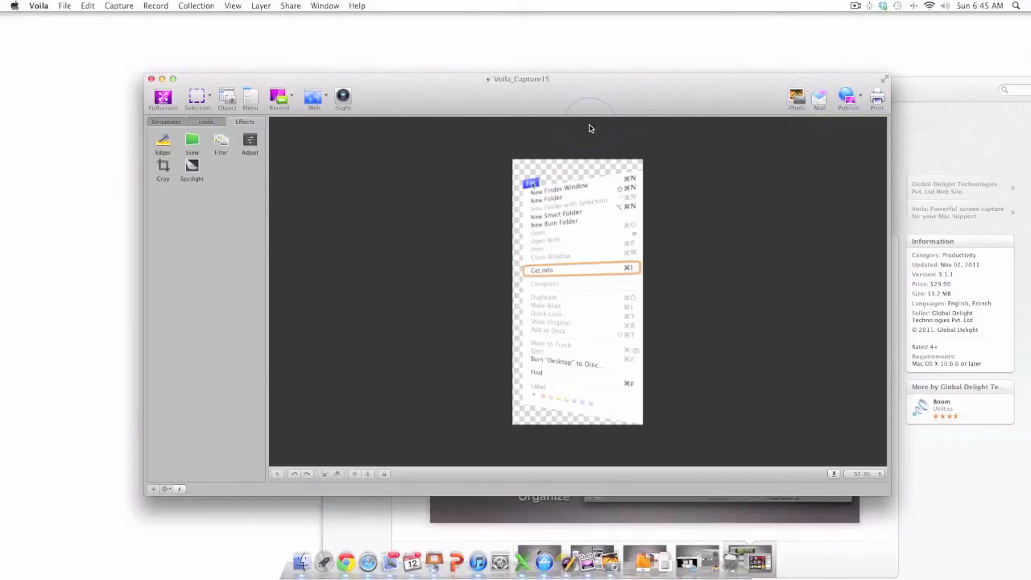